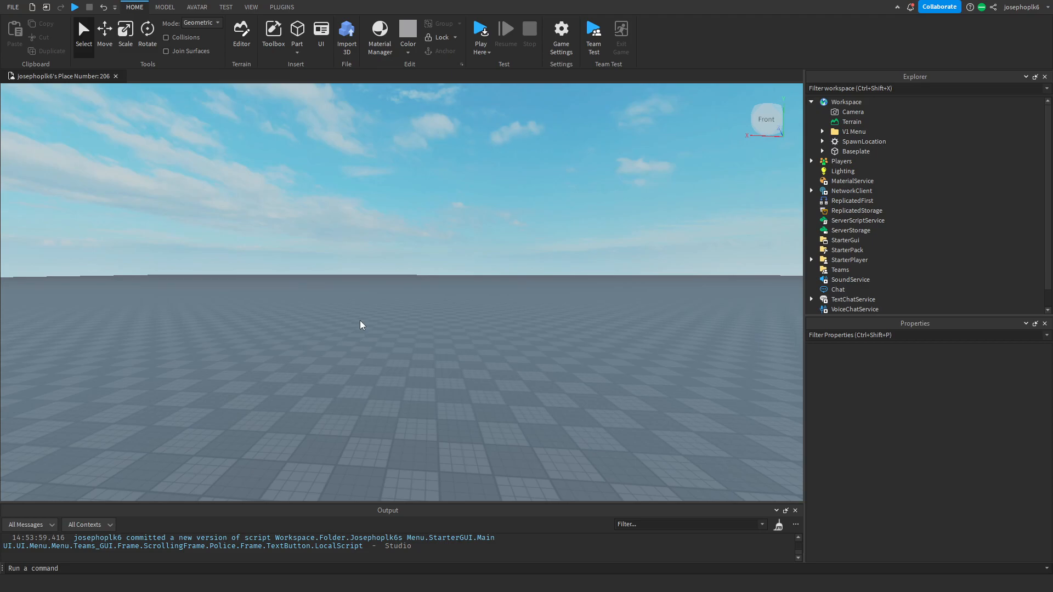
pyautogui.moveTo(377, 309)
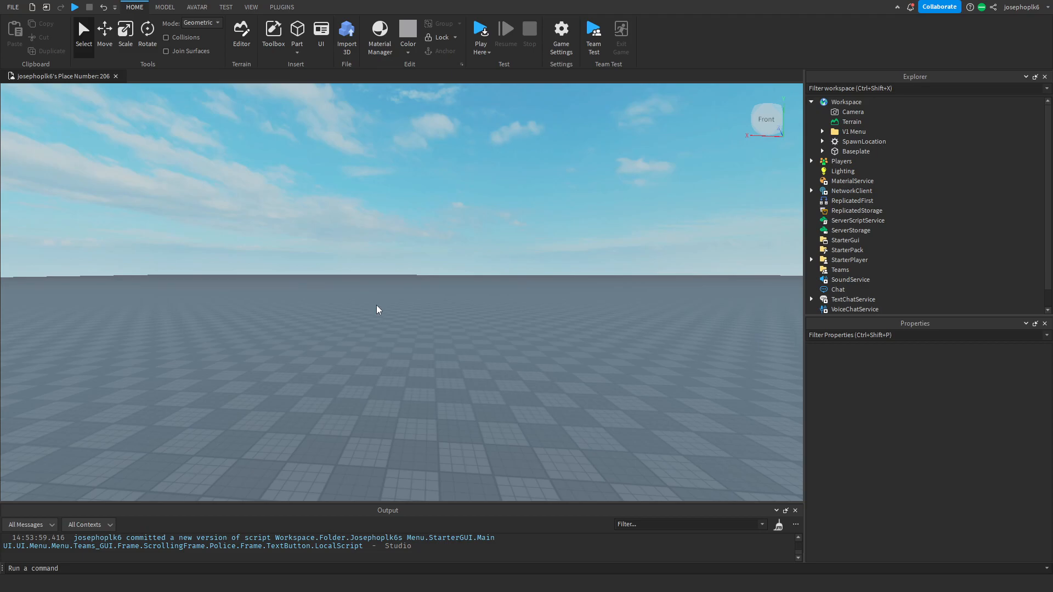
pyautogui.moveTo(413, 340)
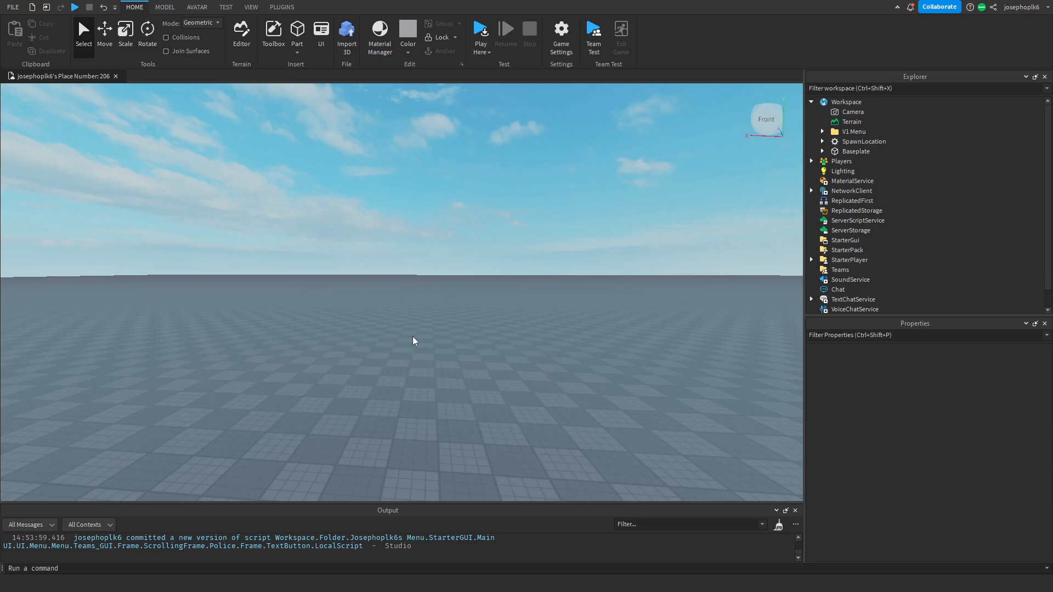
pyautogui.moveTo(332, 375)
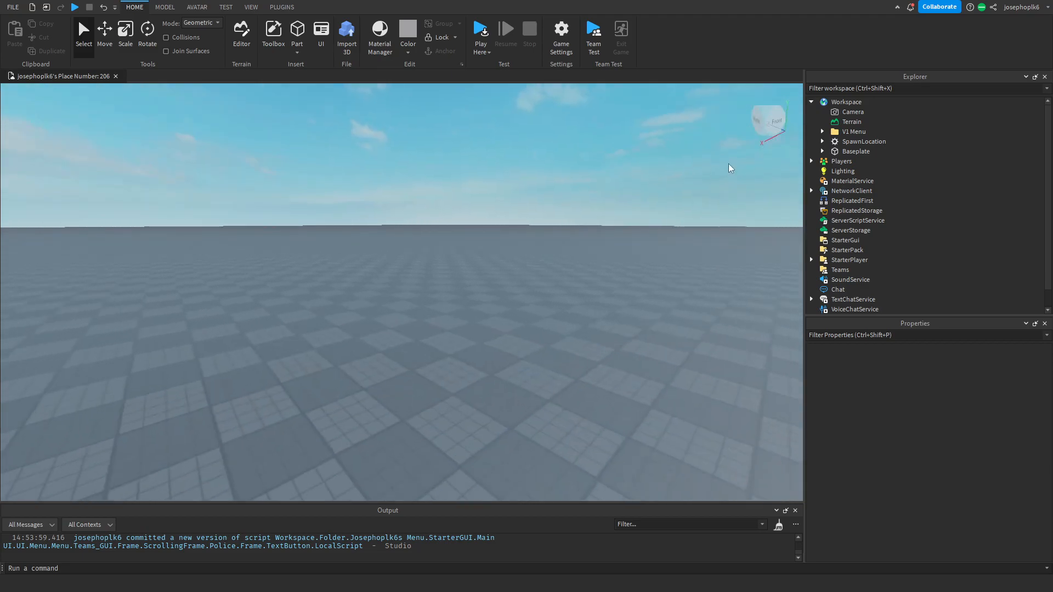
# Save the V1 Menu folder to a model file named 'V1 Menu'
pyautogui.click(853, 131)
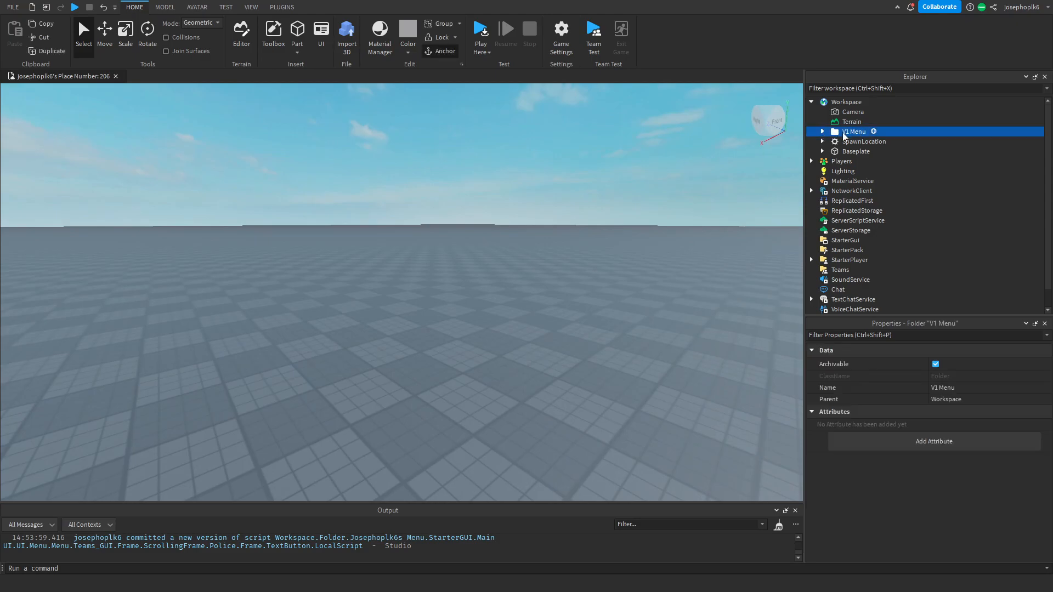
pyautogui.rightClick(853, 131)
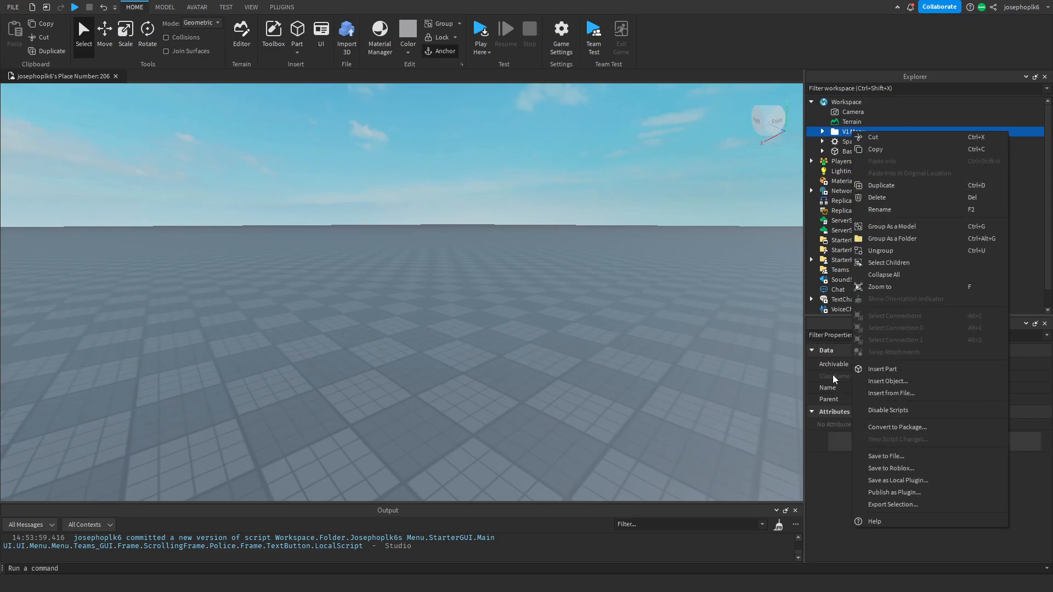
pyautogui.click(885, 455)
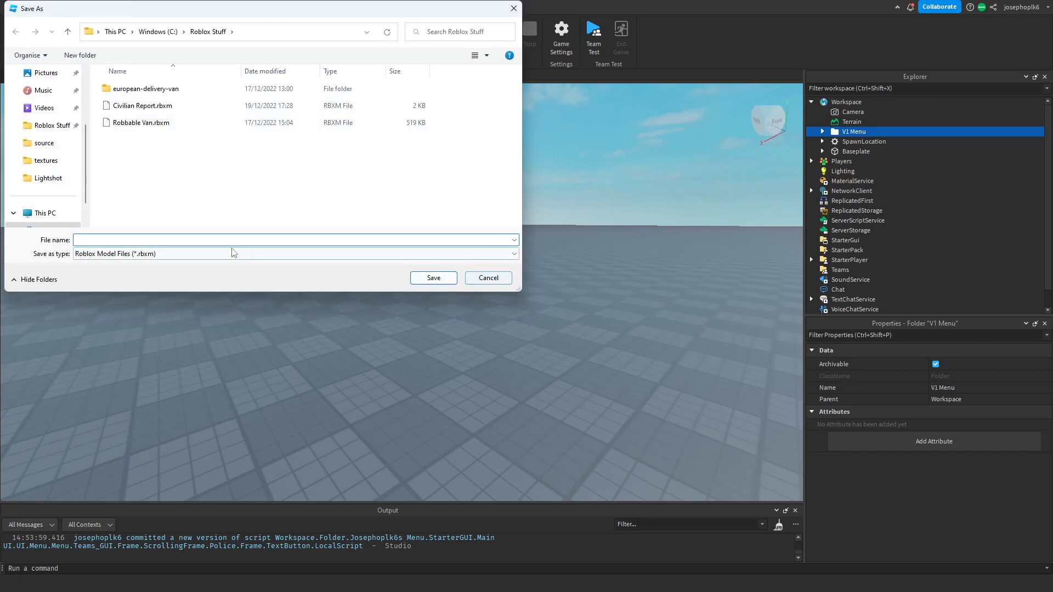
pyautogui.write('V1 Menu')
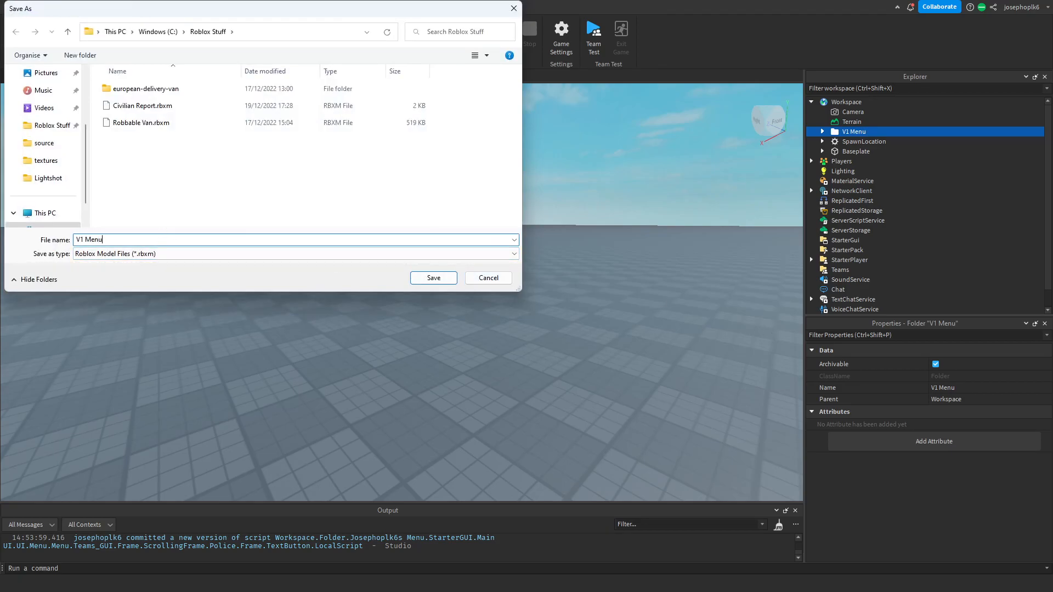
pyautogui.click(432, 278)
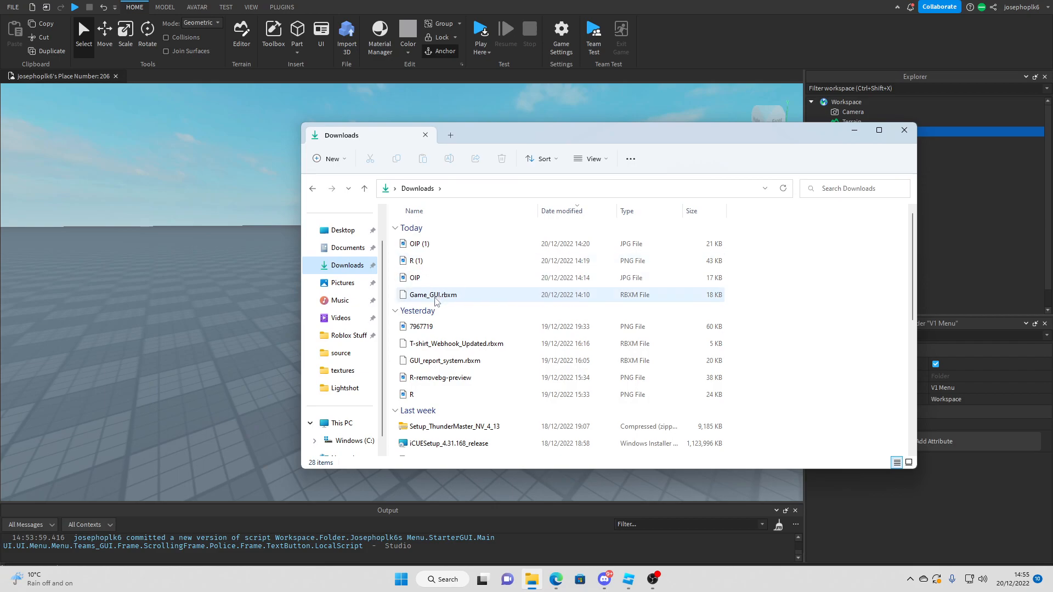
# Close File Explorer after reviewing the downloaded .rbxm model files
pyautogui.click(348, 335)
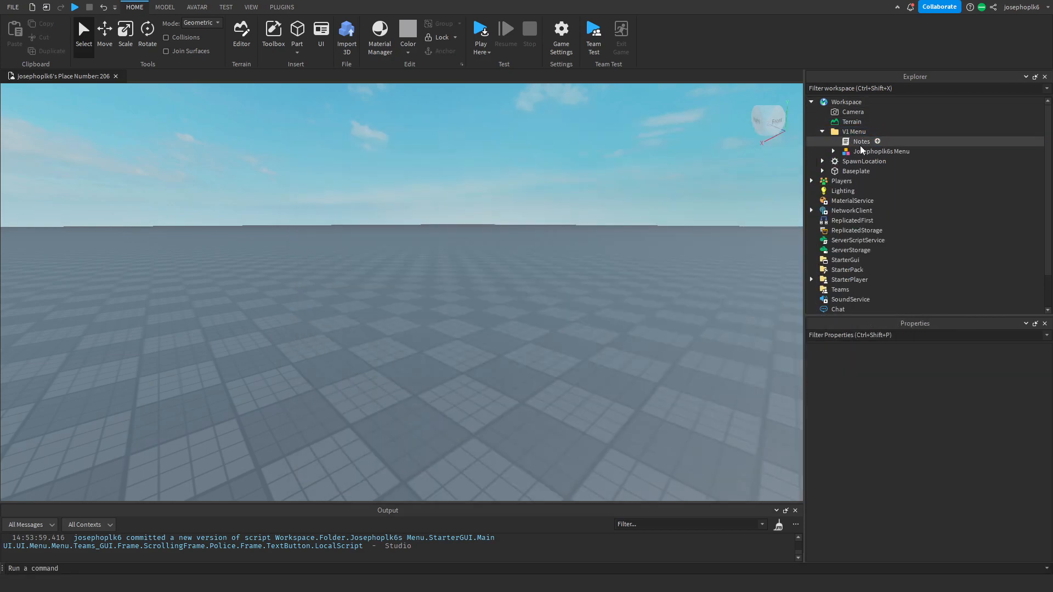
# Unpack Josephoplk6s Menu's lighting effects, Report items, Main UI and teams into their services
pyautogui.click(880, 151)
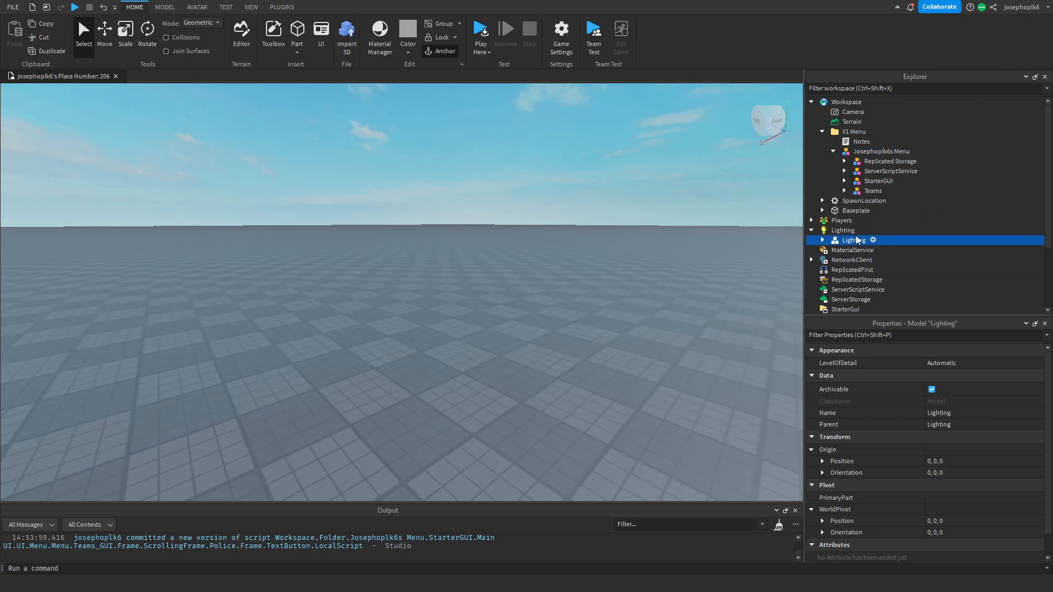
pyautogui.click(822, 229)
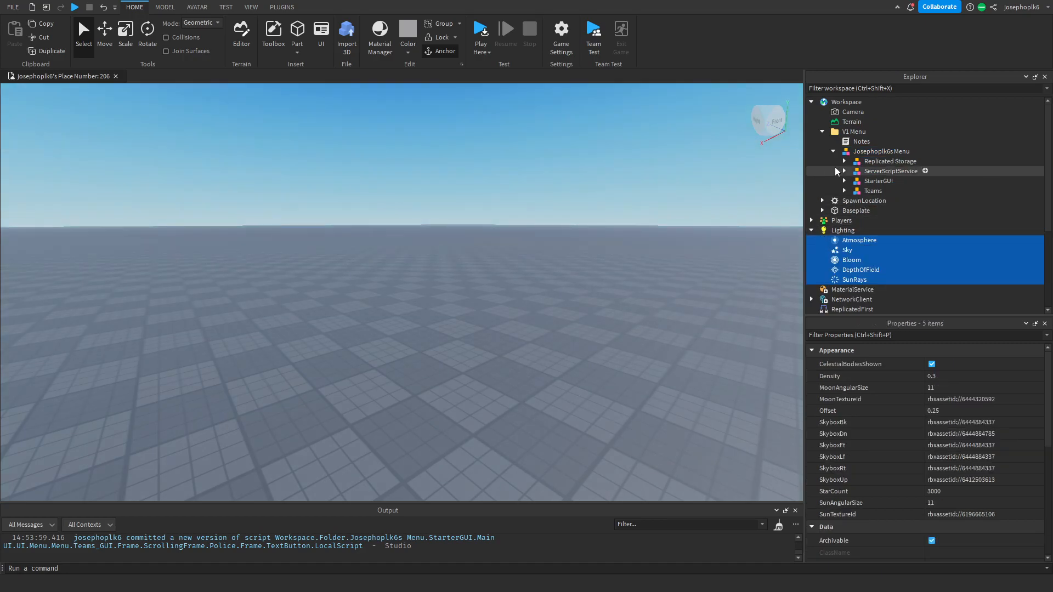
pyautogui.rightClick(890, 171)
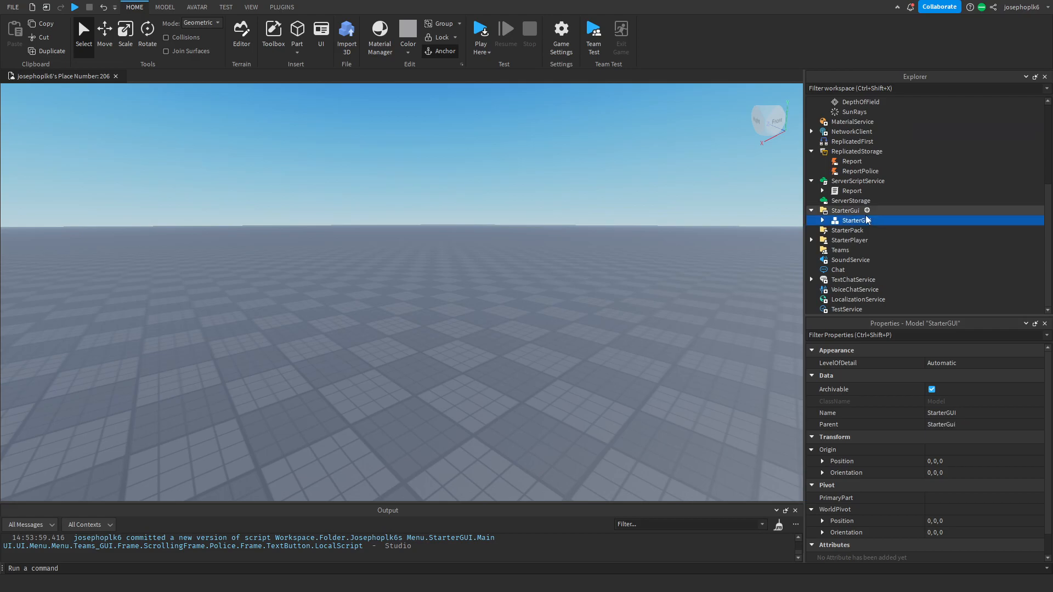
pyautogui.click(308, 7)
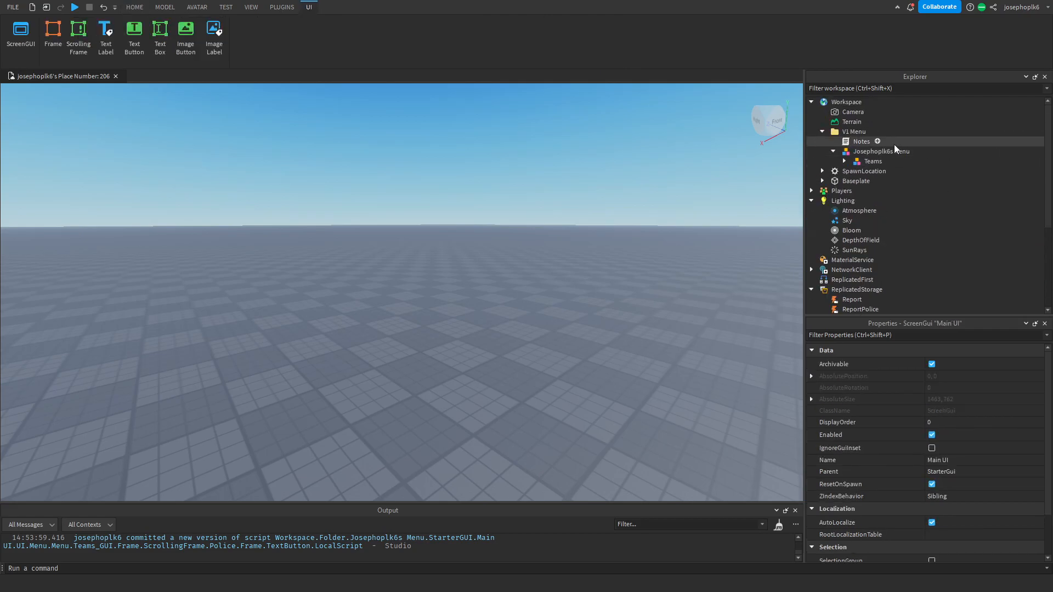
pyautogui.click(133, 6)
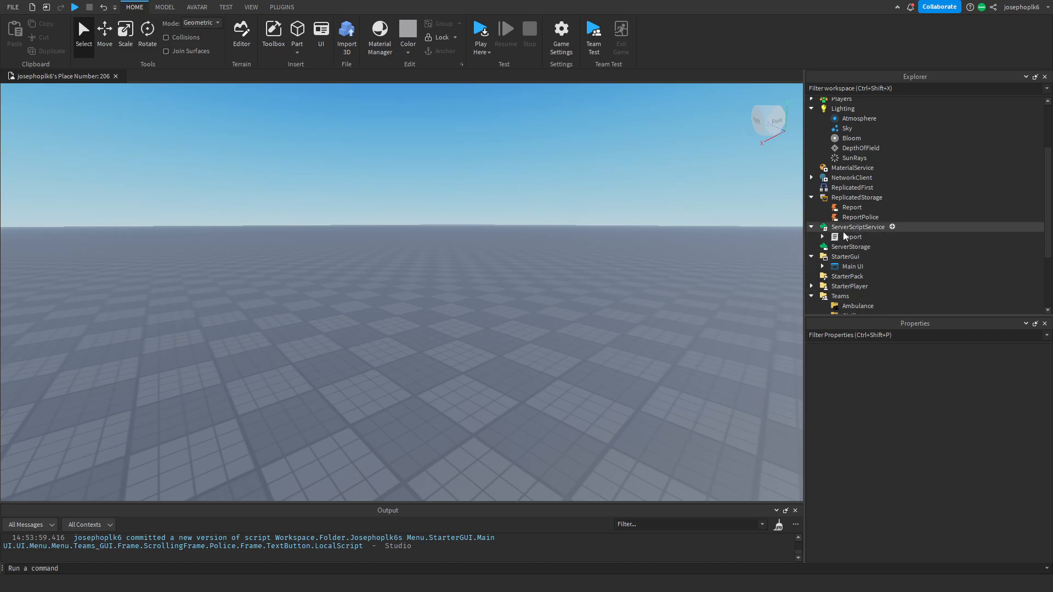
# Open the Report server script under ServerScriptService in the script editor
pyautogui.click(851, 237)
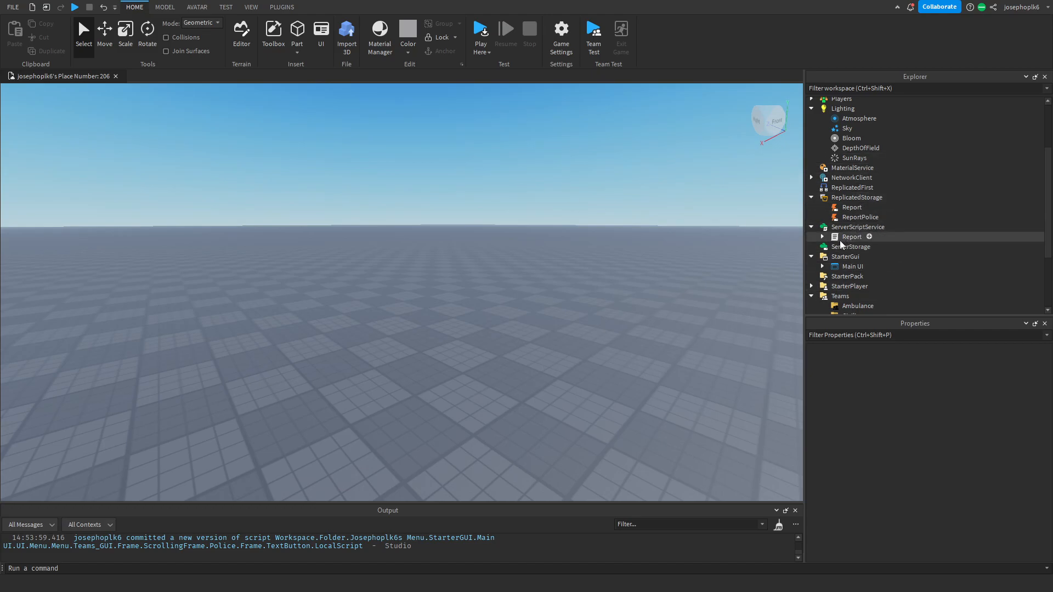
pyautogui.doubleClick(851, 236)
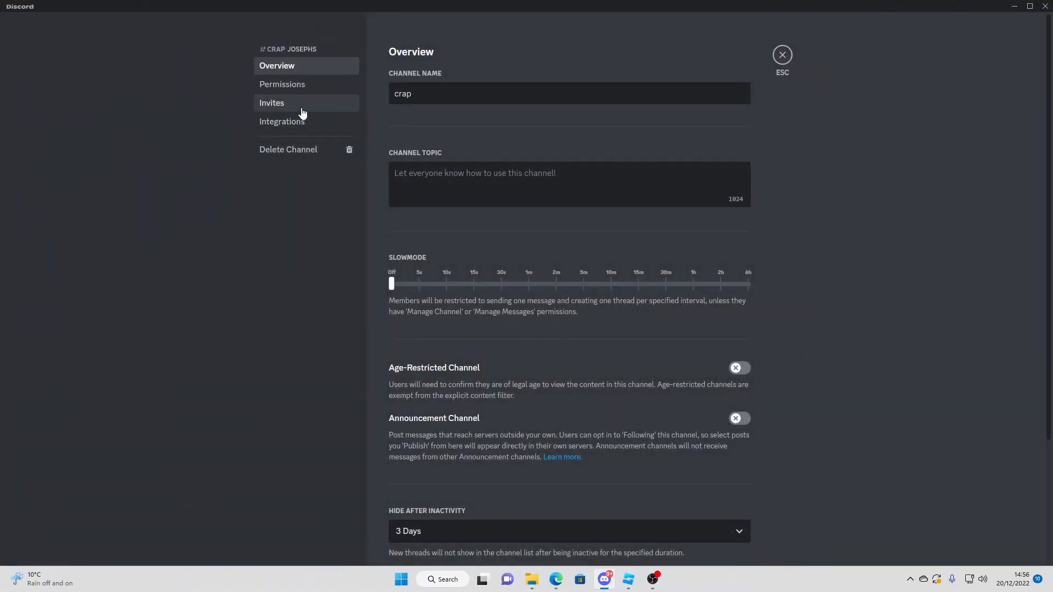
# Create a new channel webhook in Discord Integrations and rename it starting with 'Rep'
pyautogui.click(281, 122)
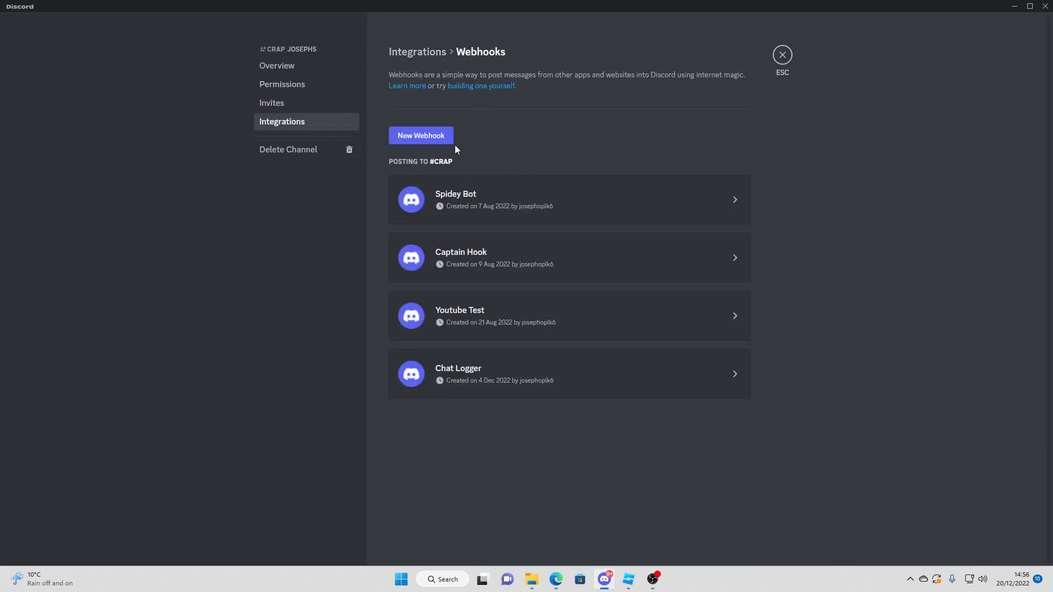
pyautogui.click(420, 135)
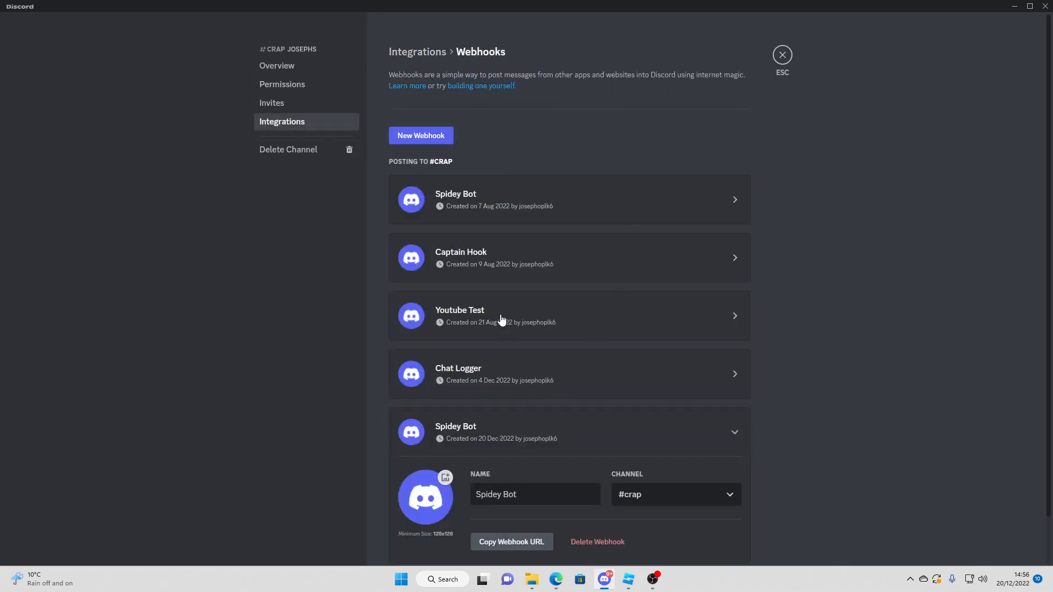
pyautogui.tripleClick(495, 494)
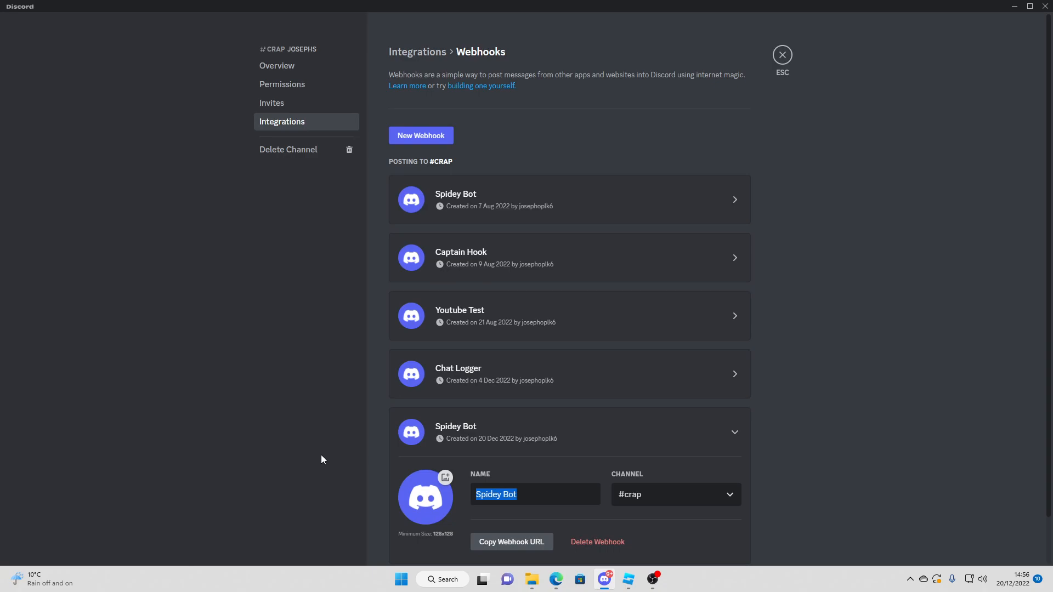
pyautogui.write('Rep')
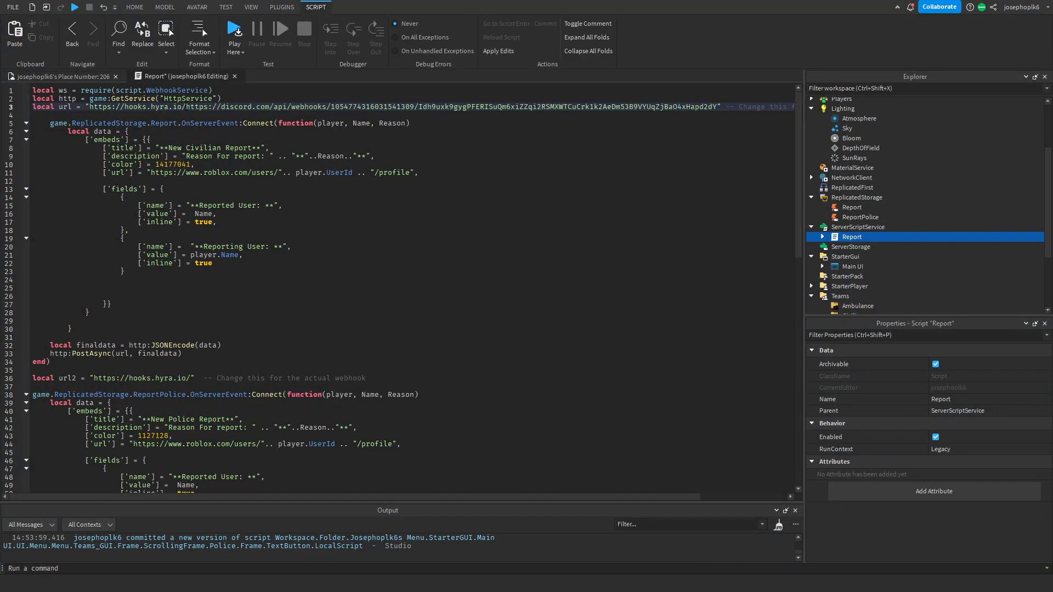
# Replace the webhook URL on line 3 of the Report script and start a playtest
pyautogui.doubleClick(231, 106)
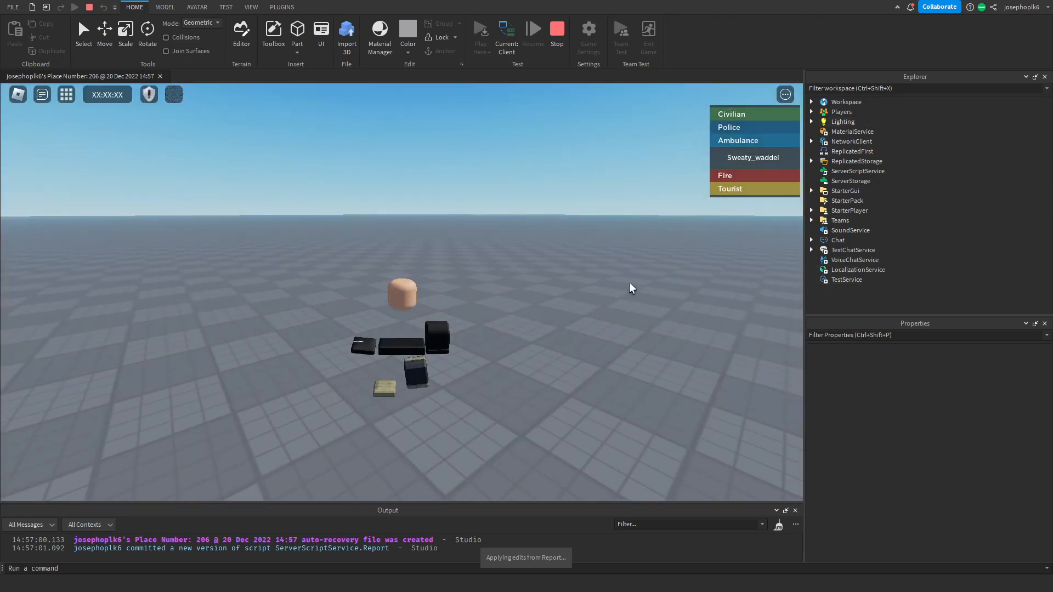
pyautogui.click(172, 93)
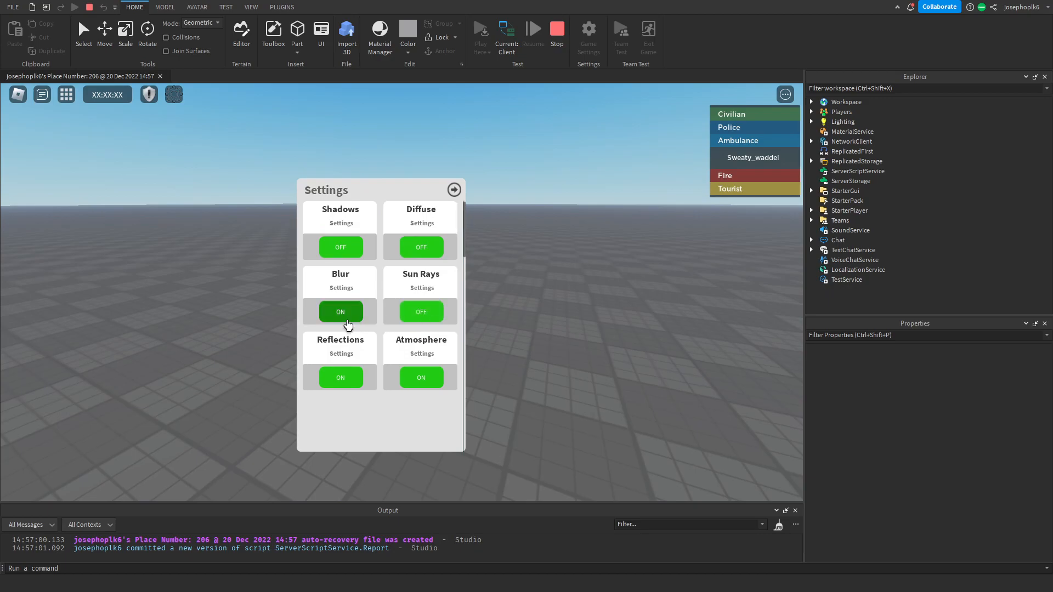
pyautogui.click(338, 311)
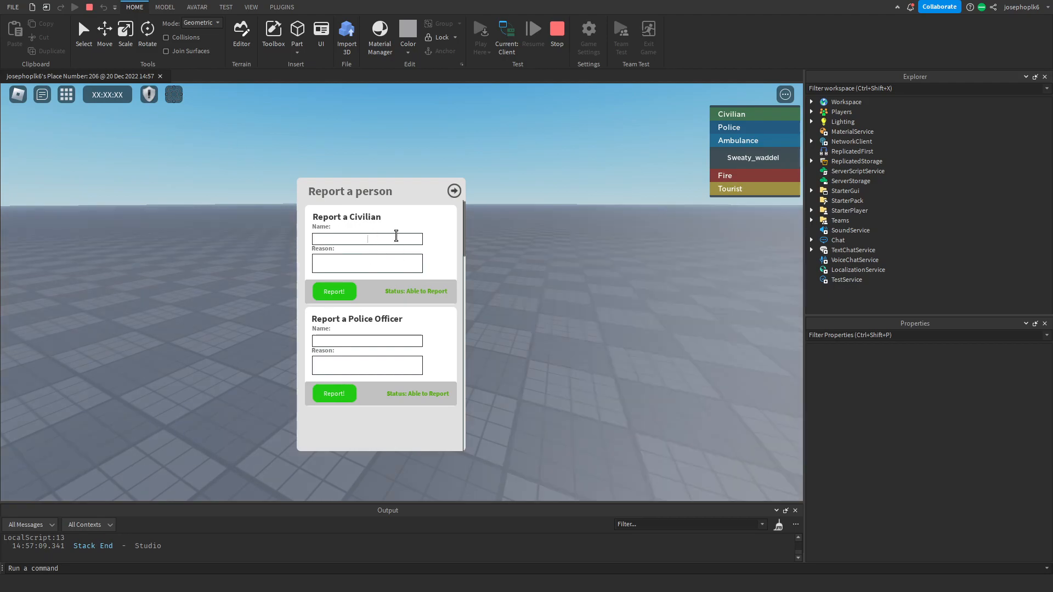
pyautogui.write('E')
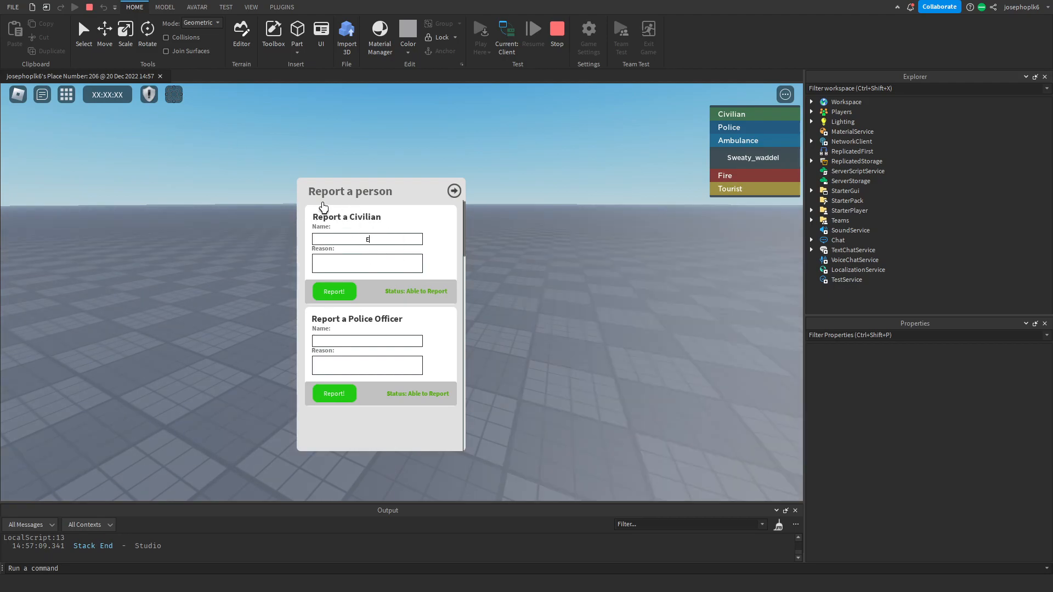
pyautogui.write('Grandpa')
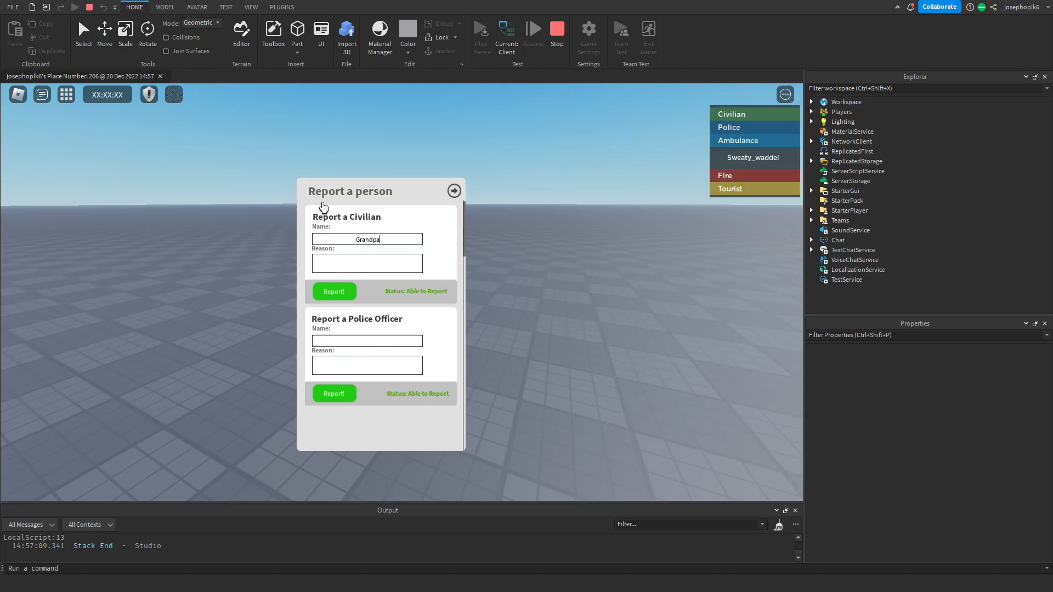
pyautogui.write('E')
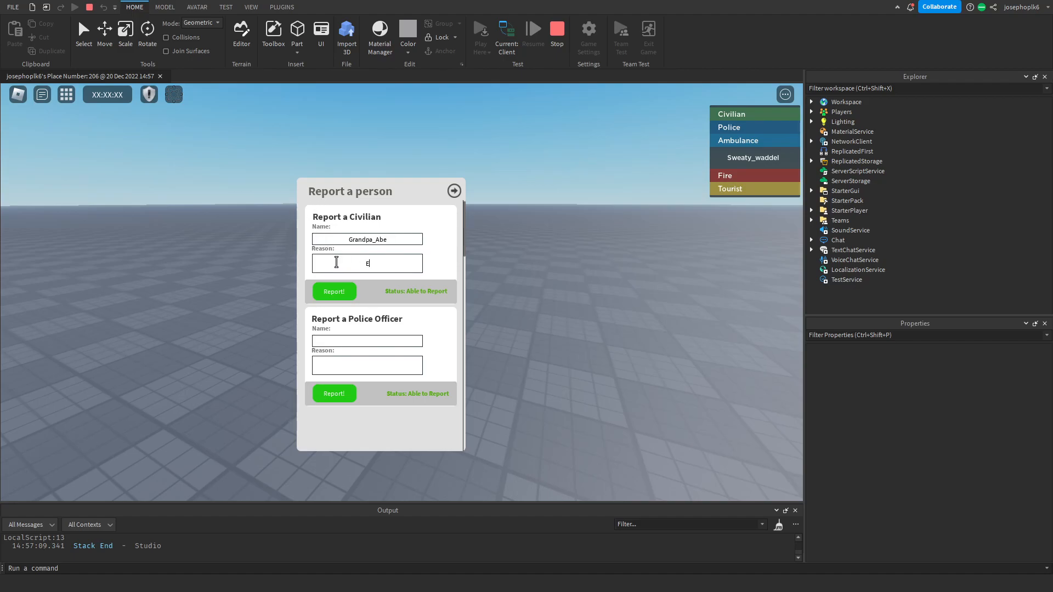
pyautogui.write('xploiting')
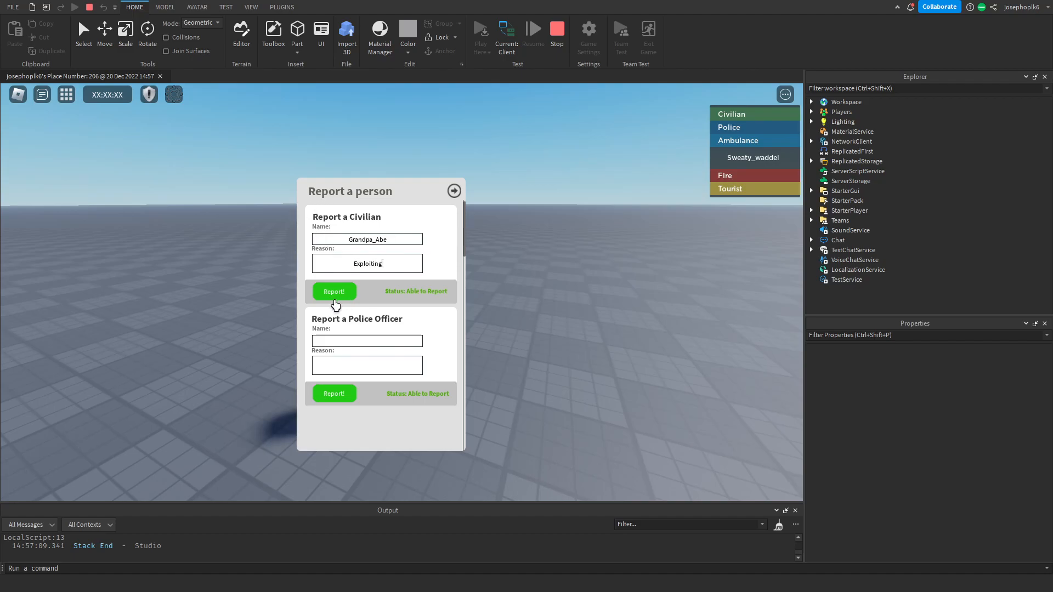
pyautogui.click(333, 291)
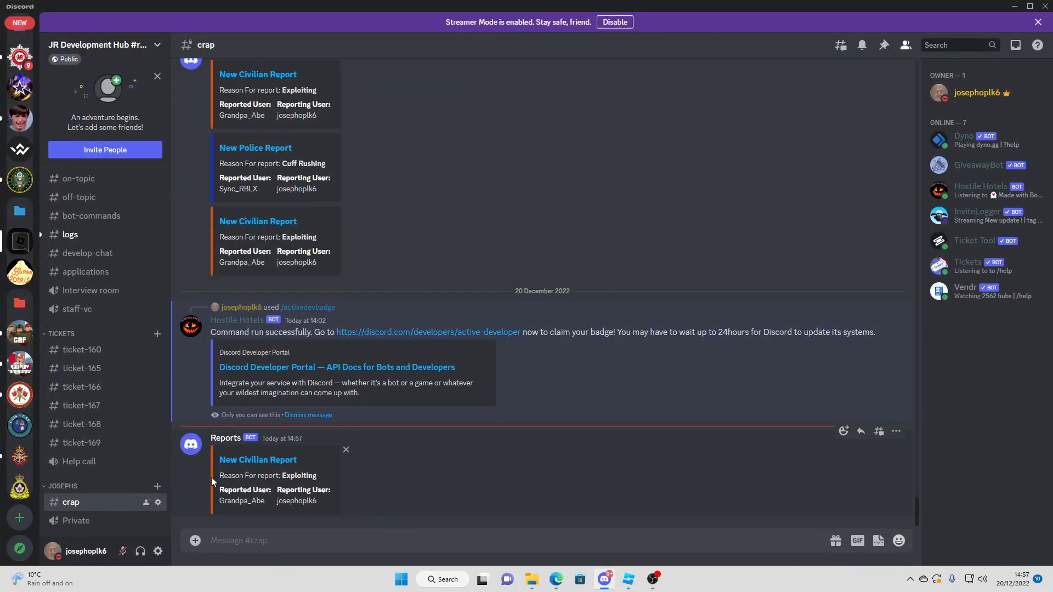
pyautogui.moveTo(329, 477)
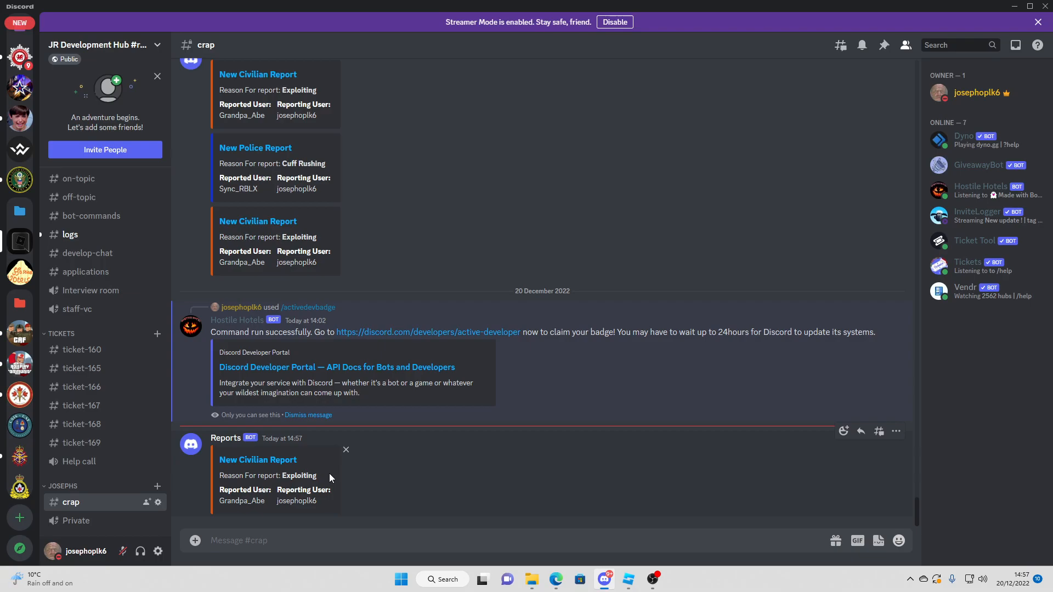
# Check Discord's crap channel for the New Civilian Report on Grandpa_Abe, then return to Studio
pyautogui.doubleClick(296, 501)
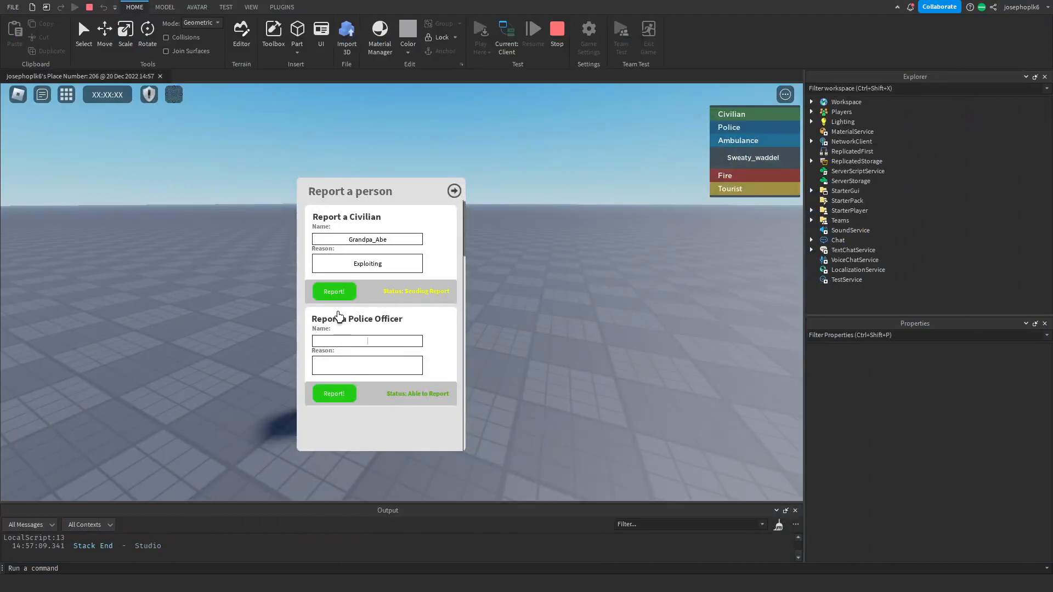
# Report police officer Joseph for Cuff Rushing in the play test
pyautogui.write('Joseph')
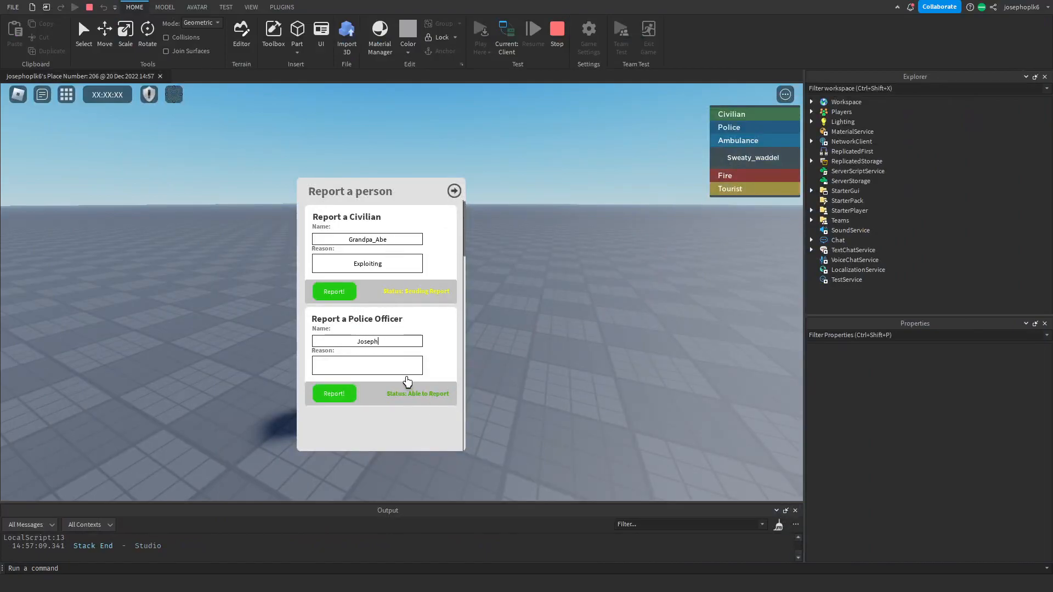
pyautogui.write('Cuff Rushing')
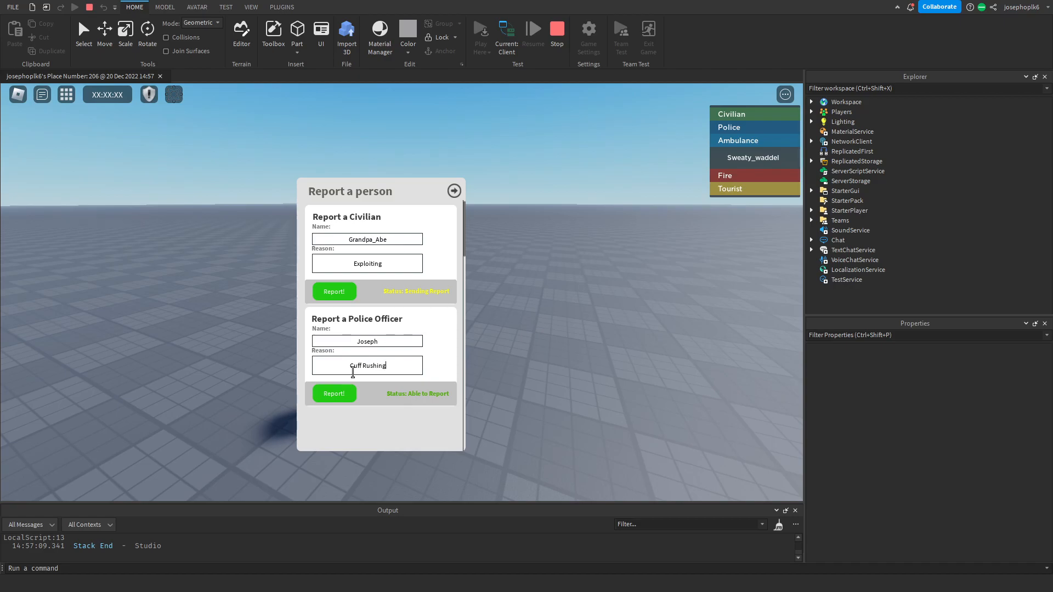
pyautogui.click(334, 392)
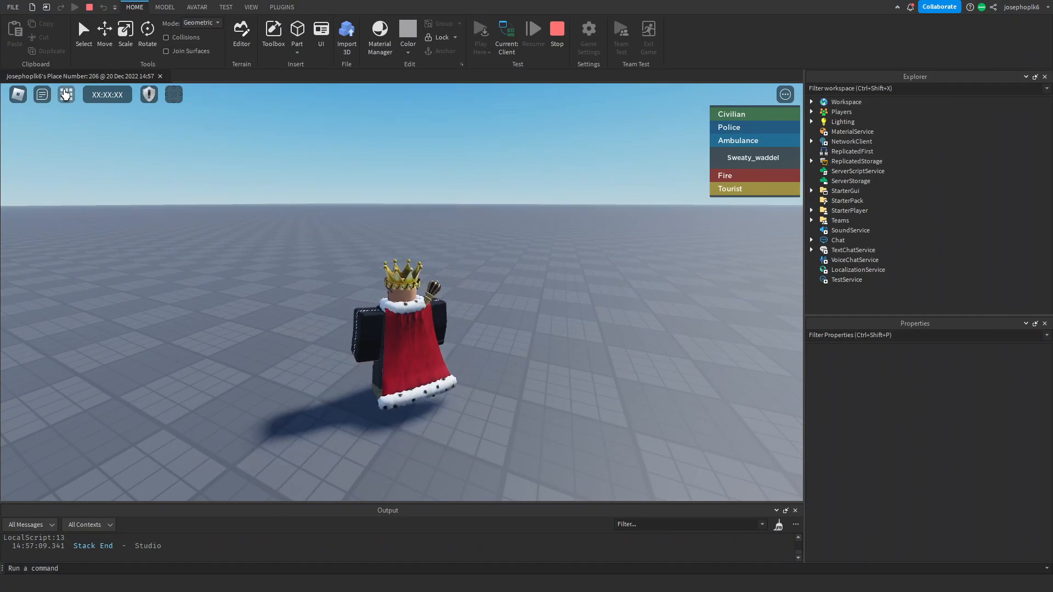
# Join the Police Force team through the in-game team changer menu
pyautogui.click(66, 93)
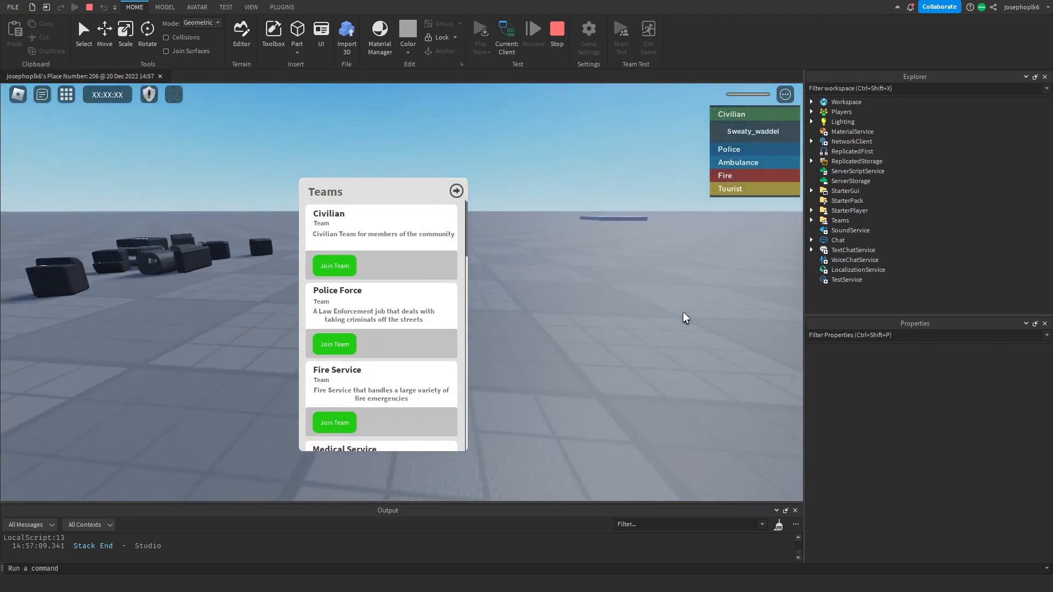
pyautogui.click(457, 190)
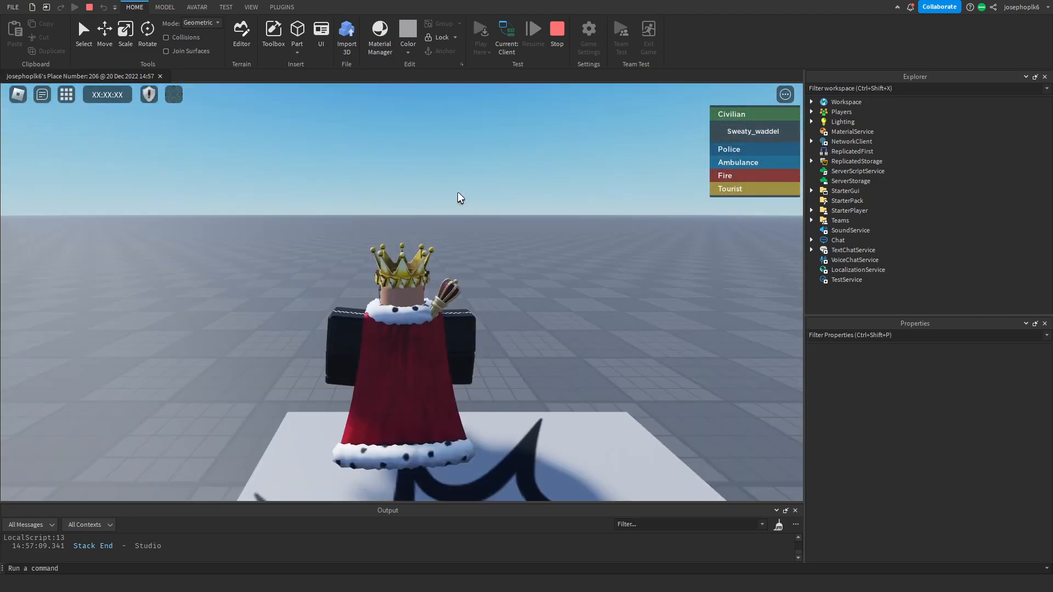
pyautogui.click(65, 94)
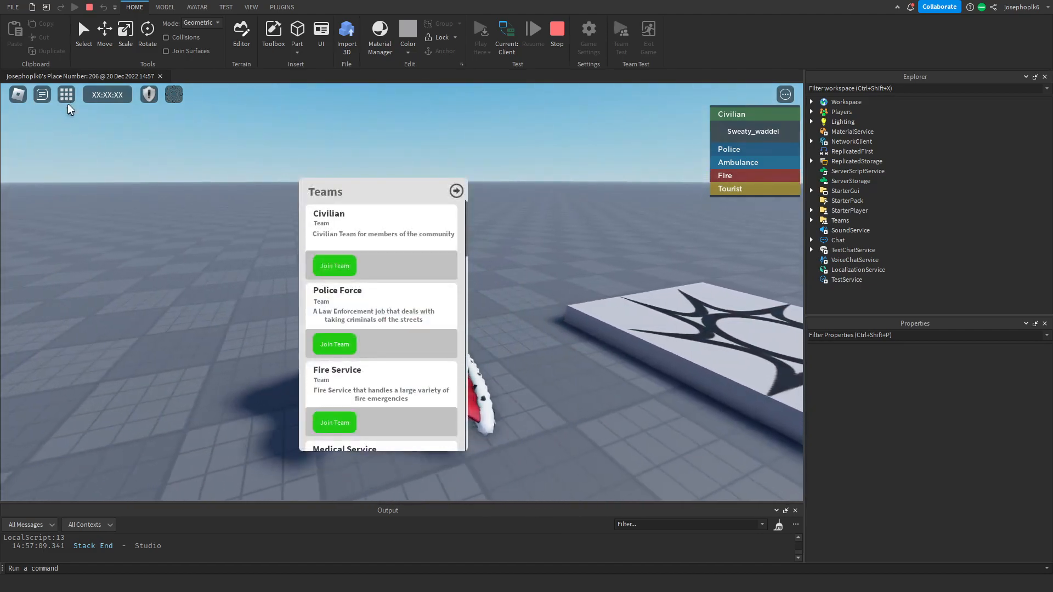
pyautogui.scroll(-3)
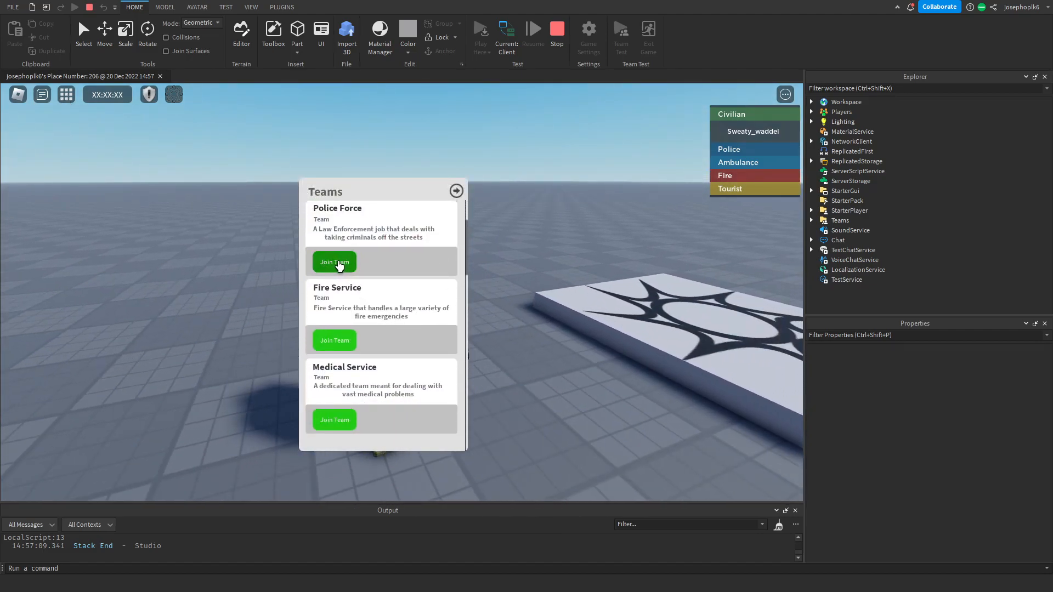
pyautogui.click(334, 262)
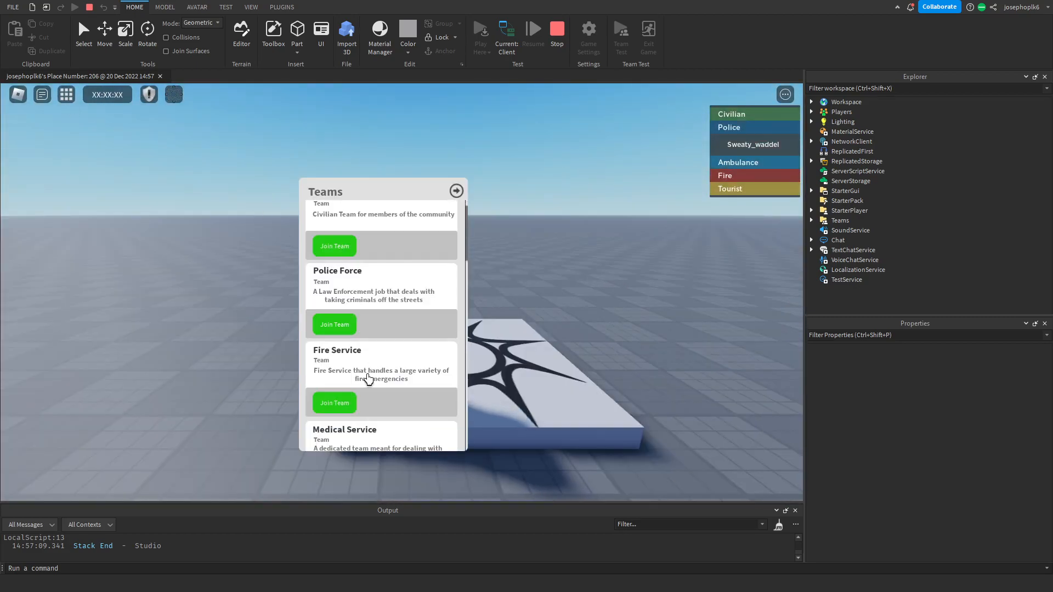
pyautogui.scroll(-3)
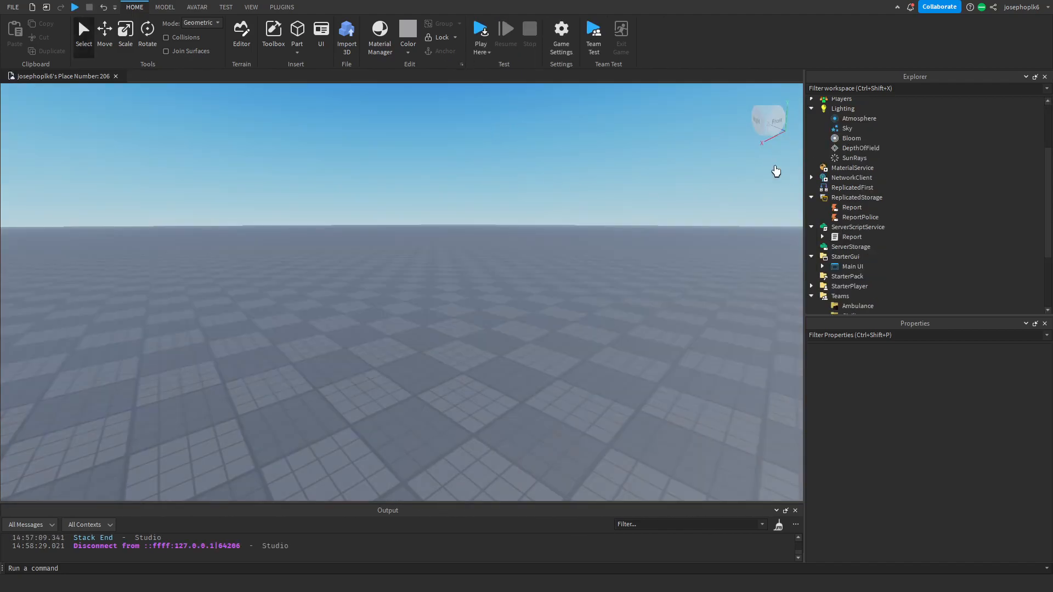
# Expand Main UI, its UI folder and the Menu interface in Explorer
pyautogui.scroll(-3)
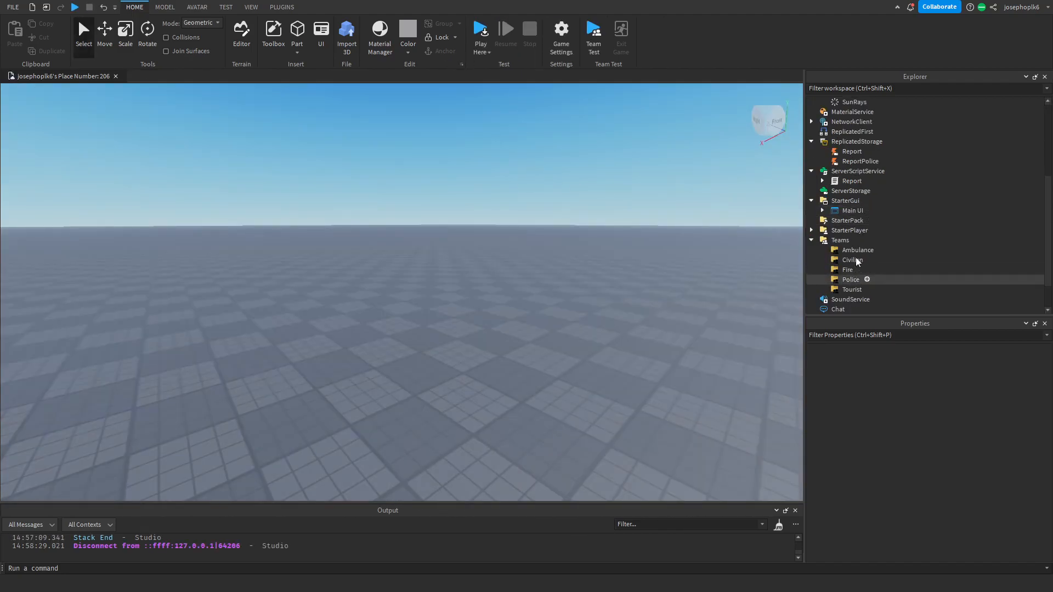
pyautogui.click(852, 210)
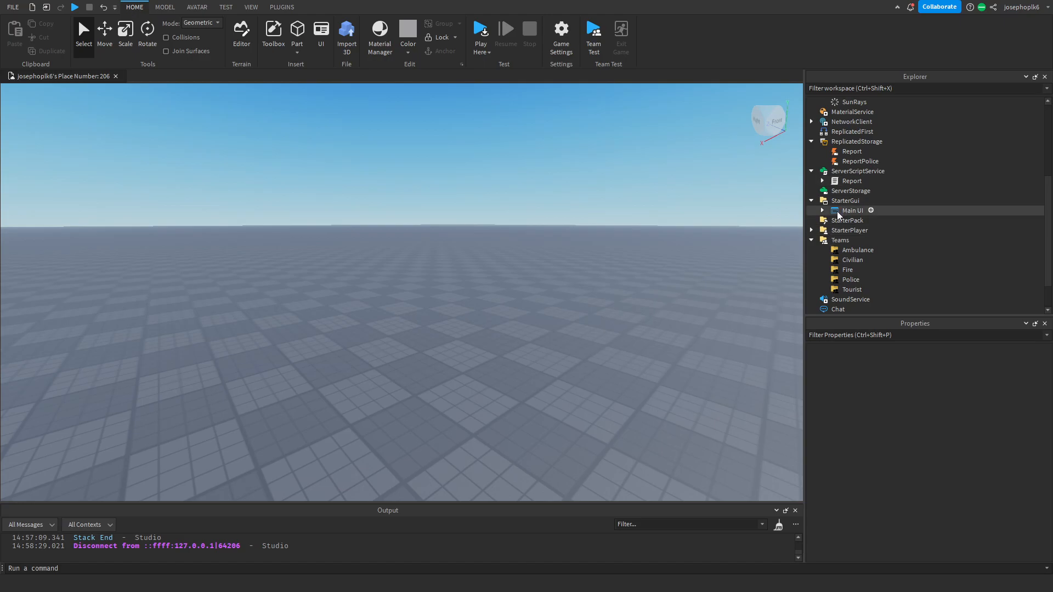
pyautogui.click(852, 210)
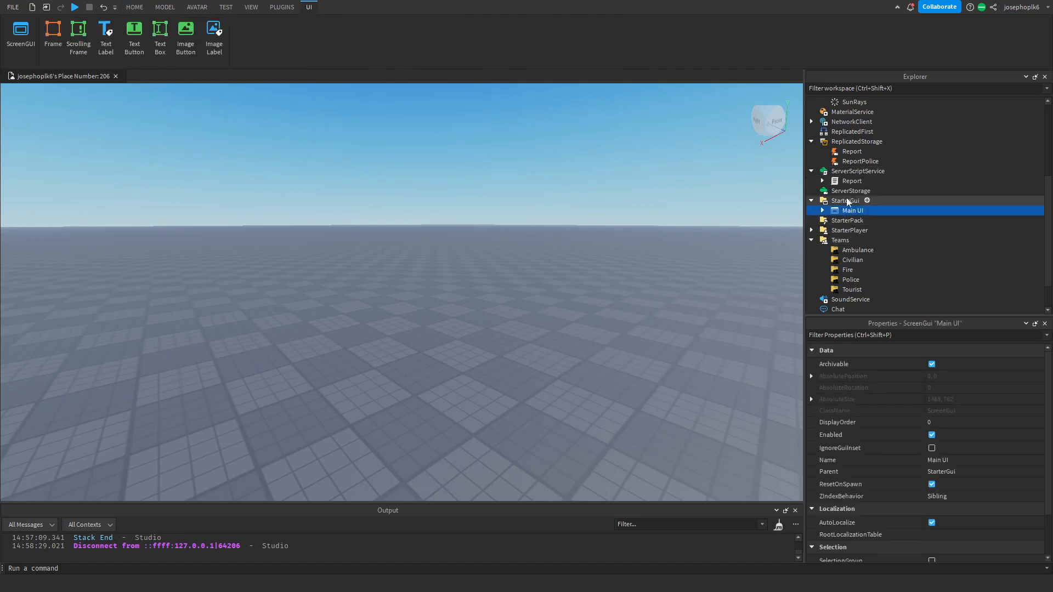
pyautogui.click(821, 210)
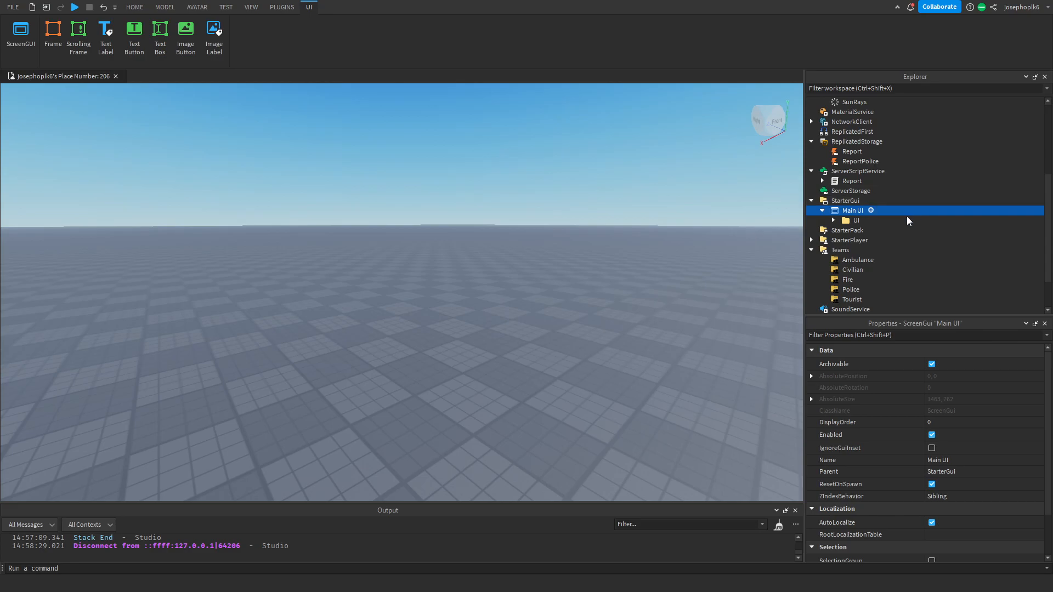
pyautogui.click(822, 220)
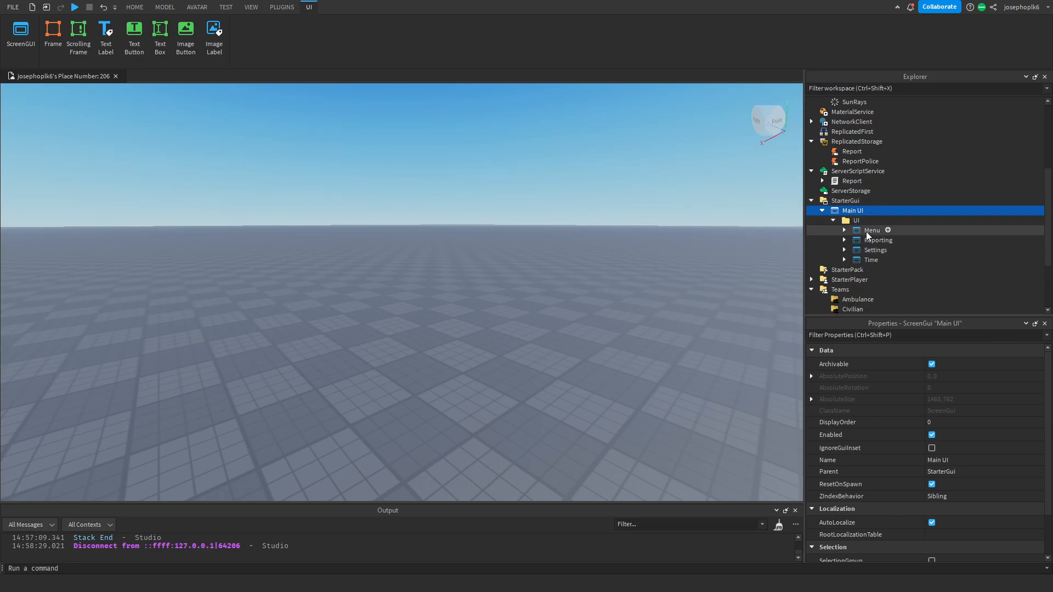
pyautogui.click(844, 230)
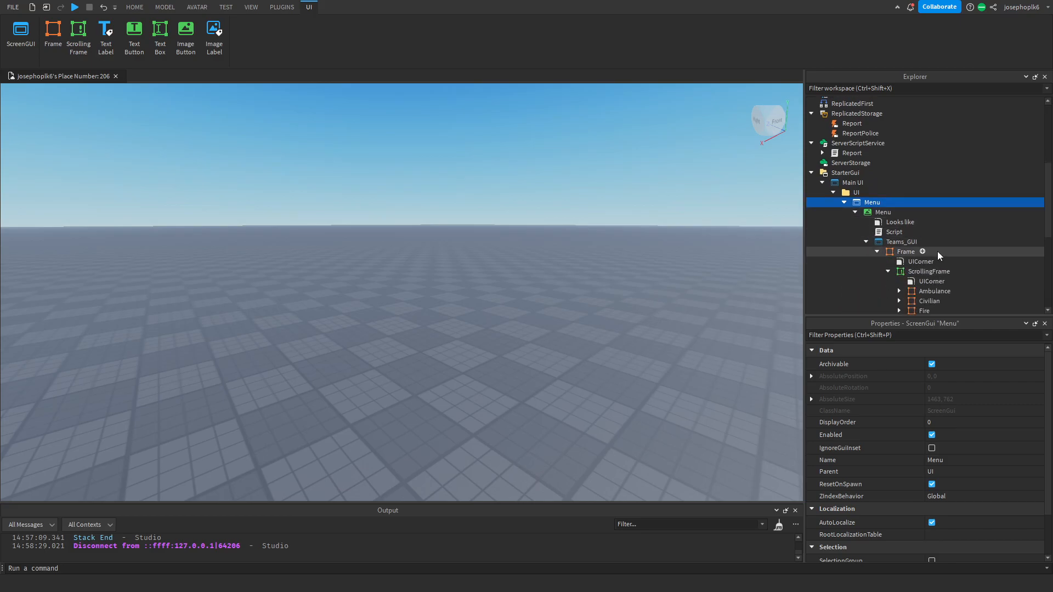
# Enable Teams_GUI so the Teams menu shows in the viewport
pyautogui.click(927, 264)
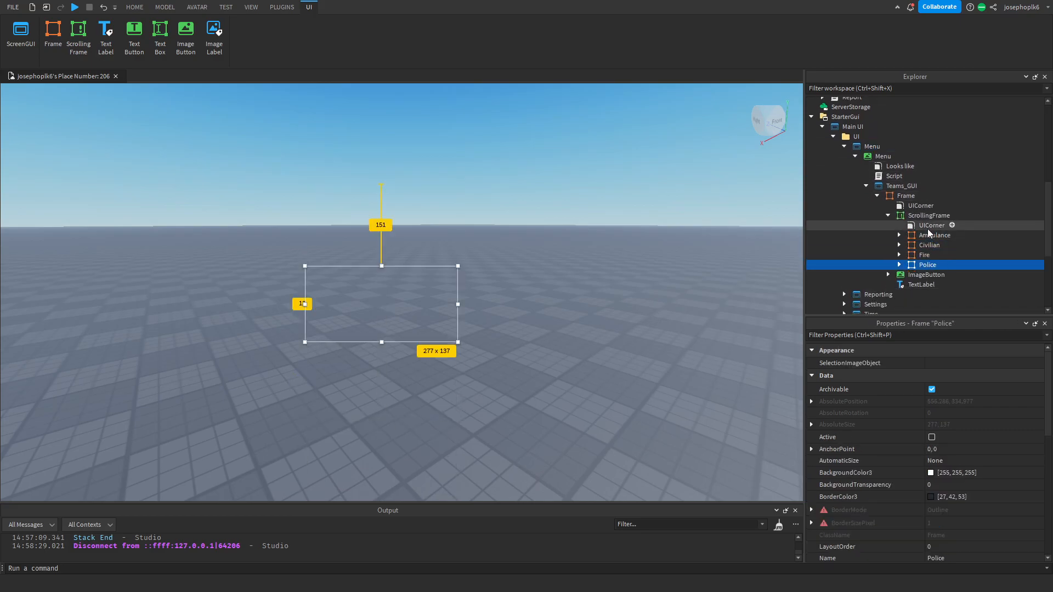
pyautogui.click(901, 185)
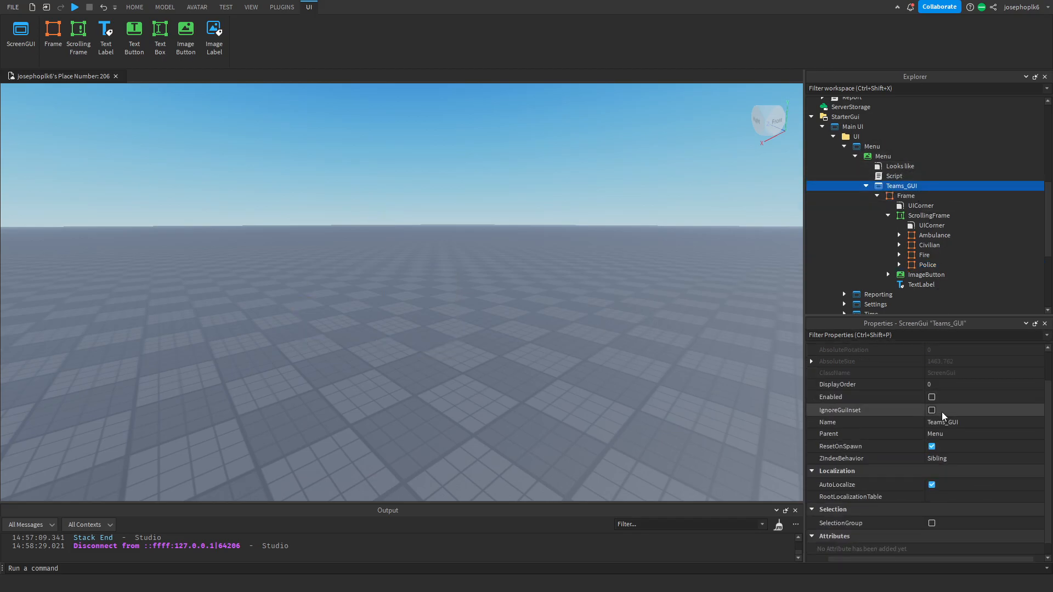
pyautogui.click(931, 397)
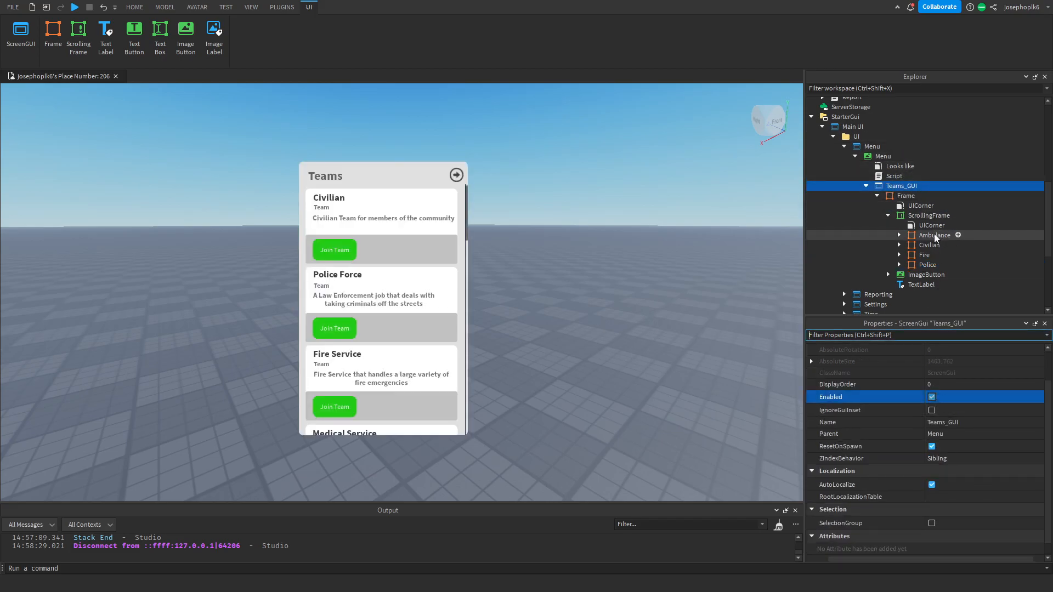
# Expand the Police team card and its inner frame in Explorer
pyautogui.click(924, 255)
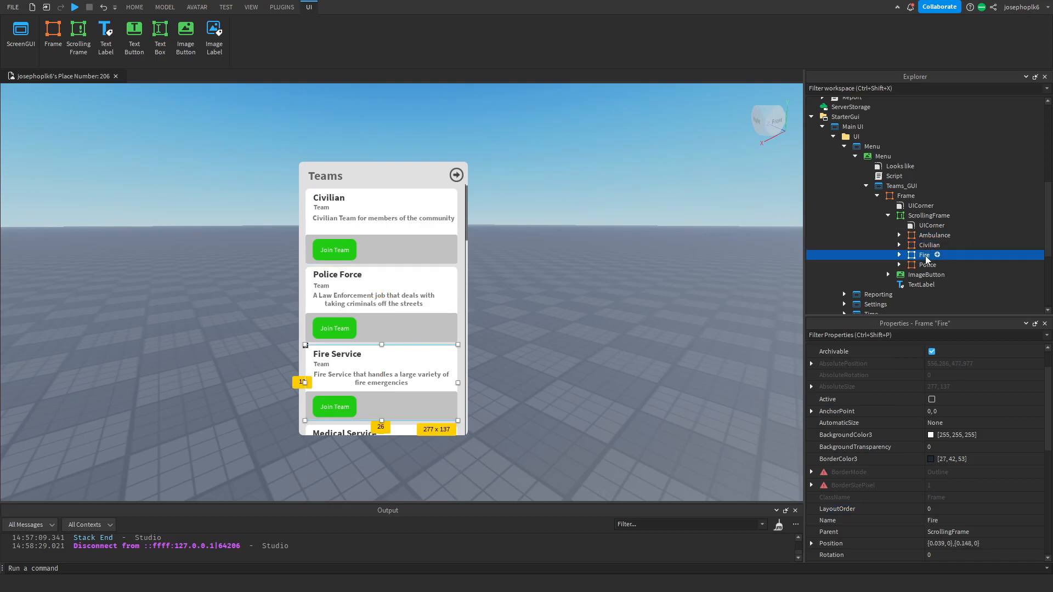
pyautogui.click(926, 264)
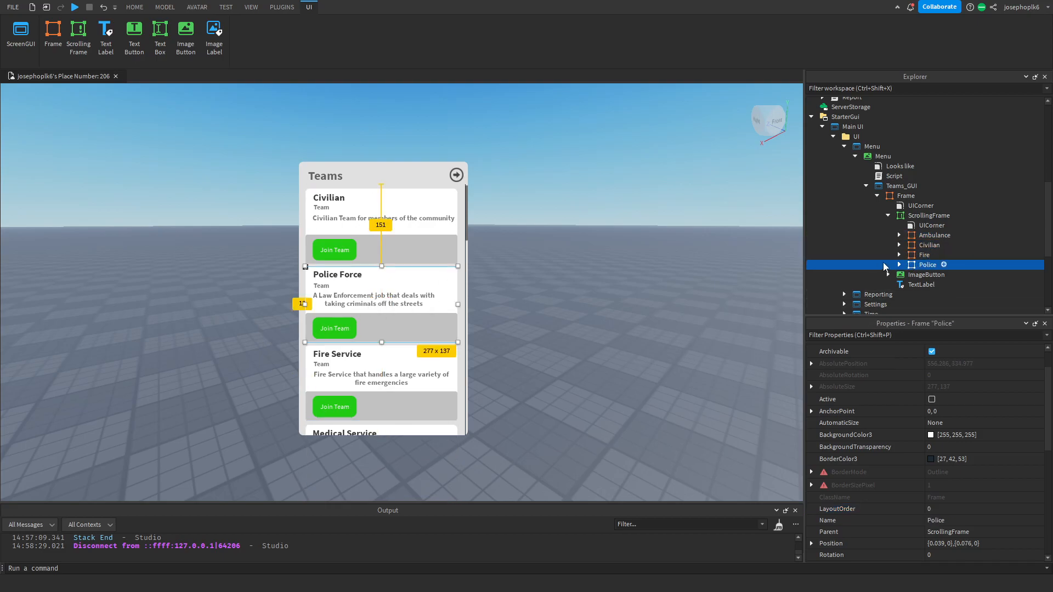
pyautogui.click(888, 265)
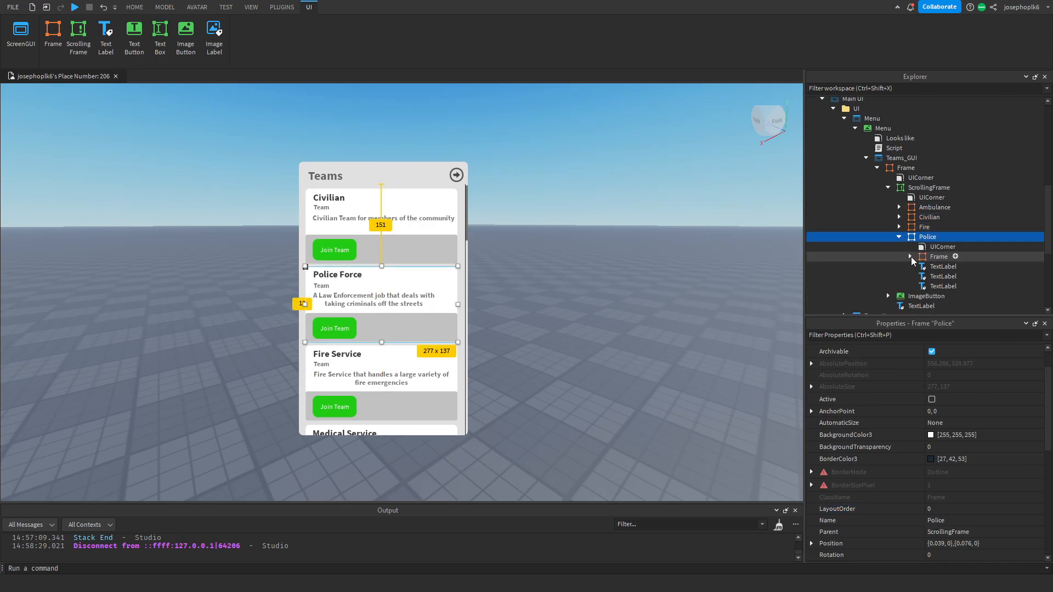
pyautogui.click(911, 257)
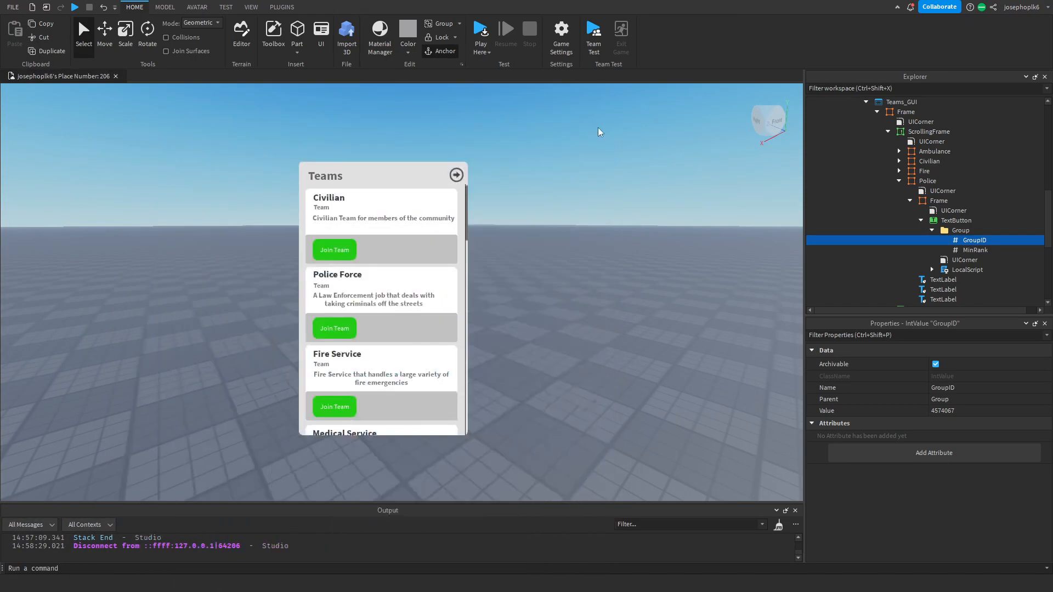
# Set the Police lock's MinRank to 25 for group 4574067, then start a play test
pyautogui.click(980, 410)
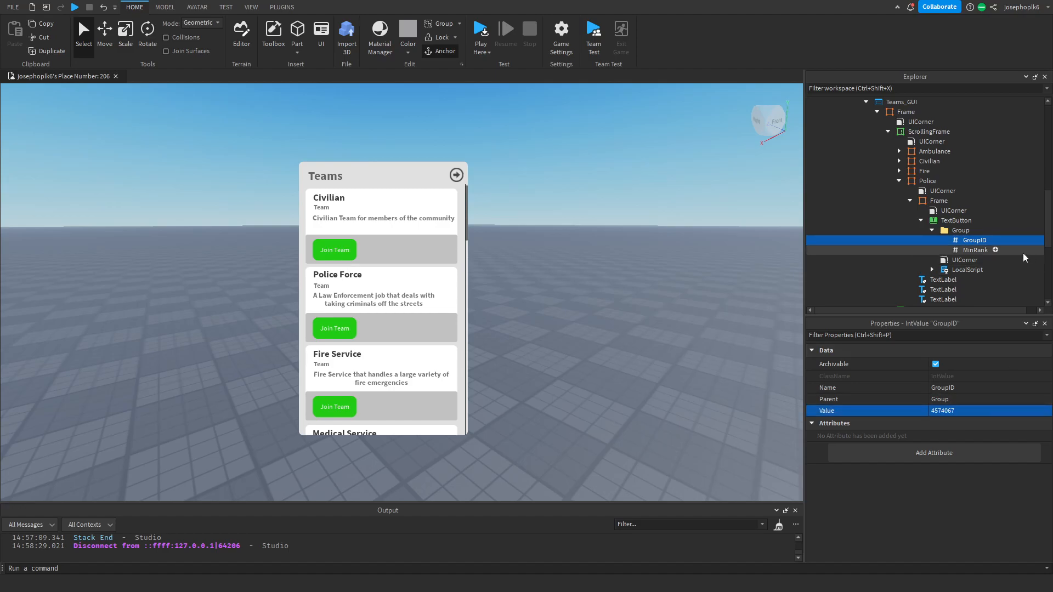
pyautogui.click(974, 250)
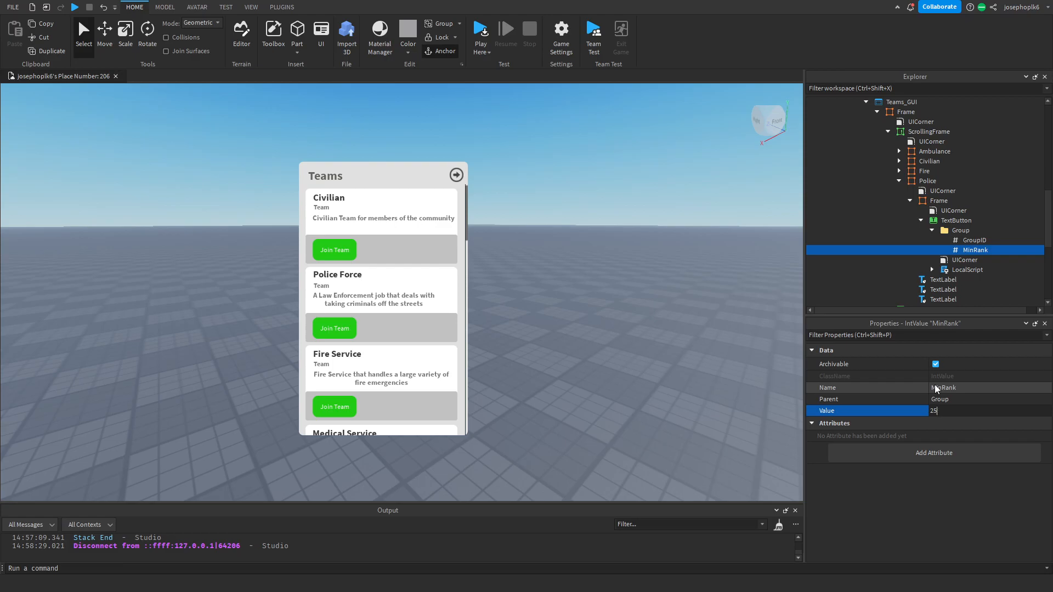
pyautogui.press('ctrl+a')
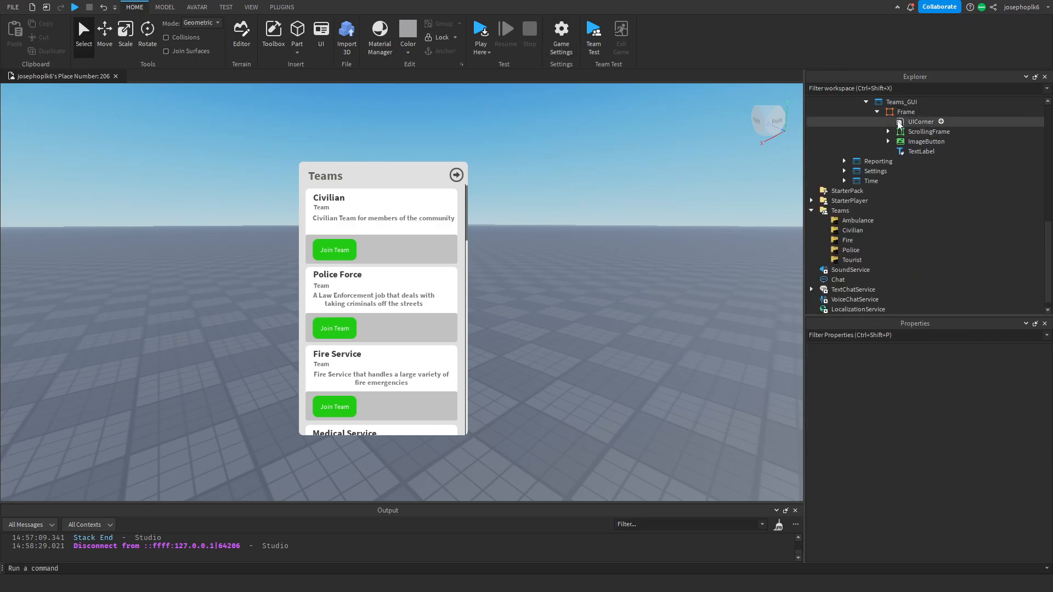
pyautogui.click(307, 7)
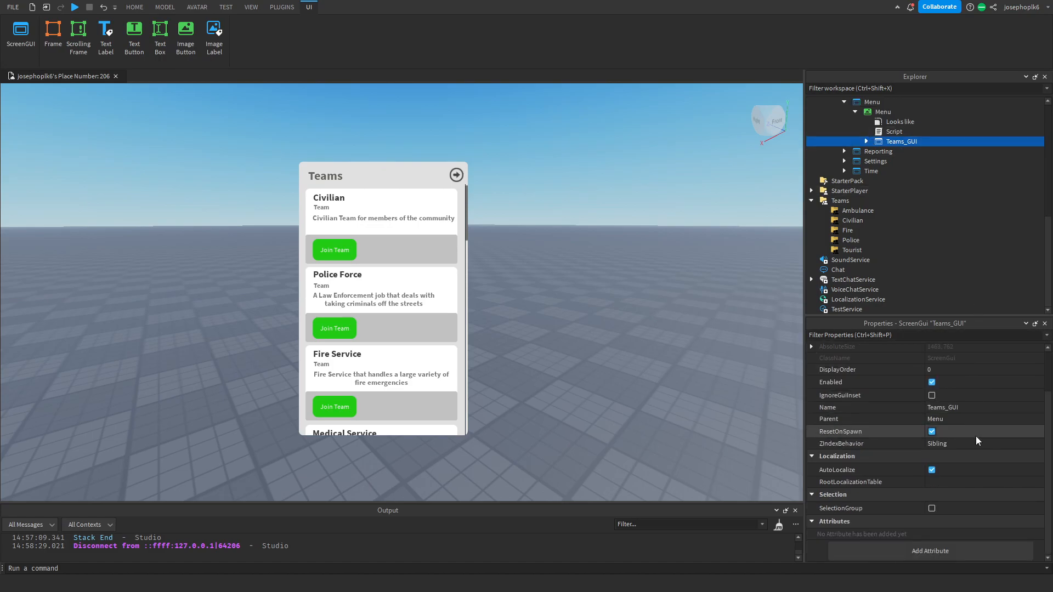
pyautogui.click(134, 7)
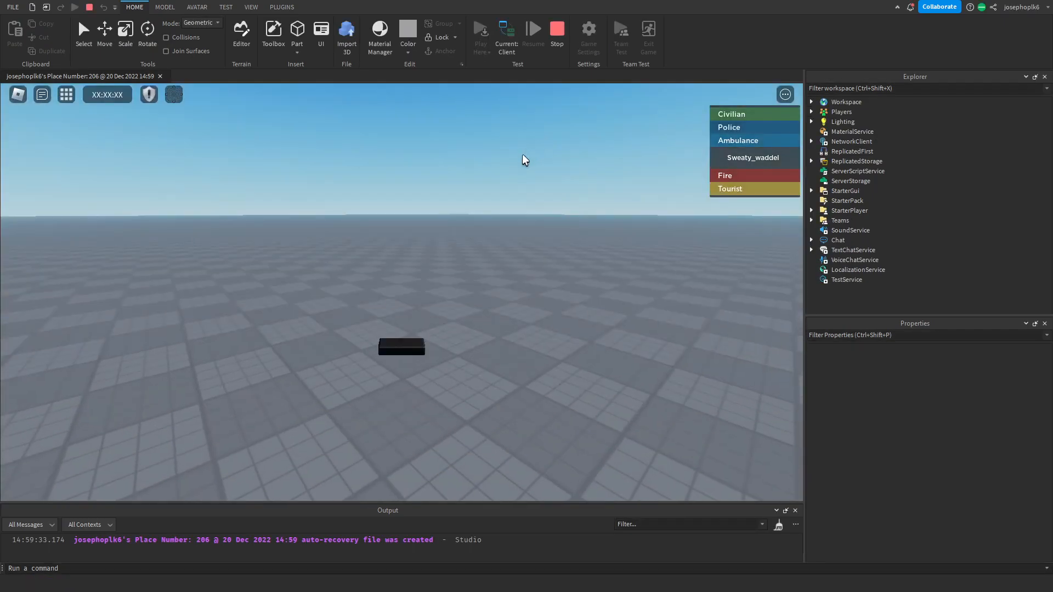
# Join Police Force, check and close the Settings and Report menus, then select Lighting
pyautogui.click(173, 93)
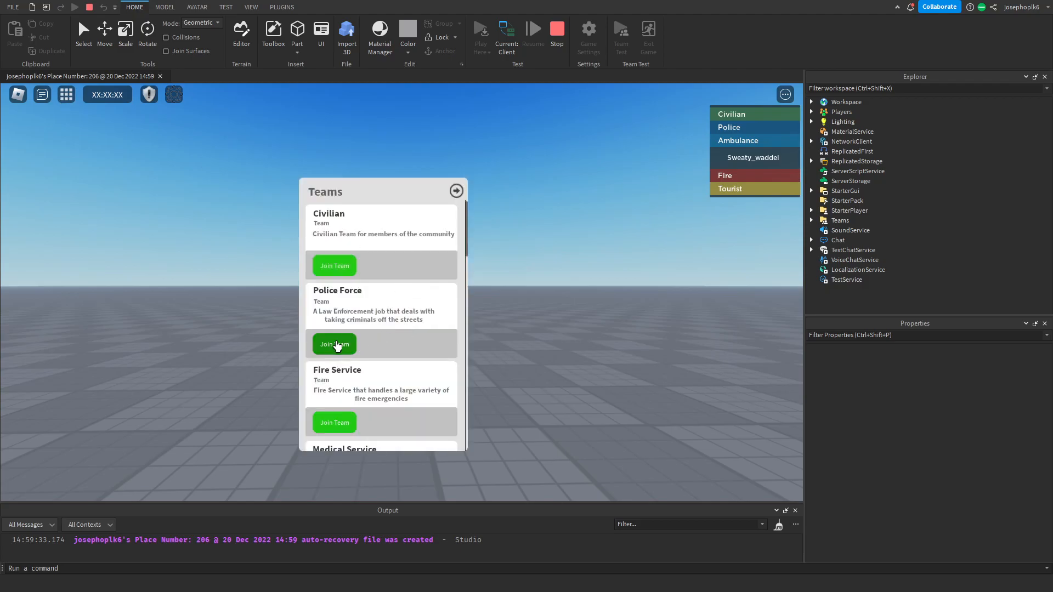
pyautogui.click(334, 343)
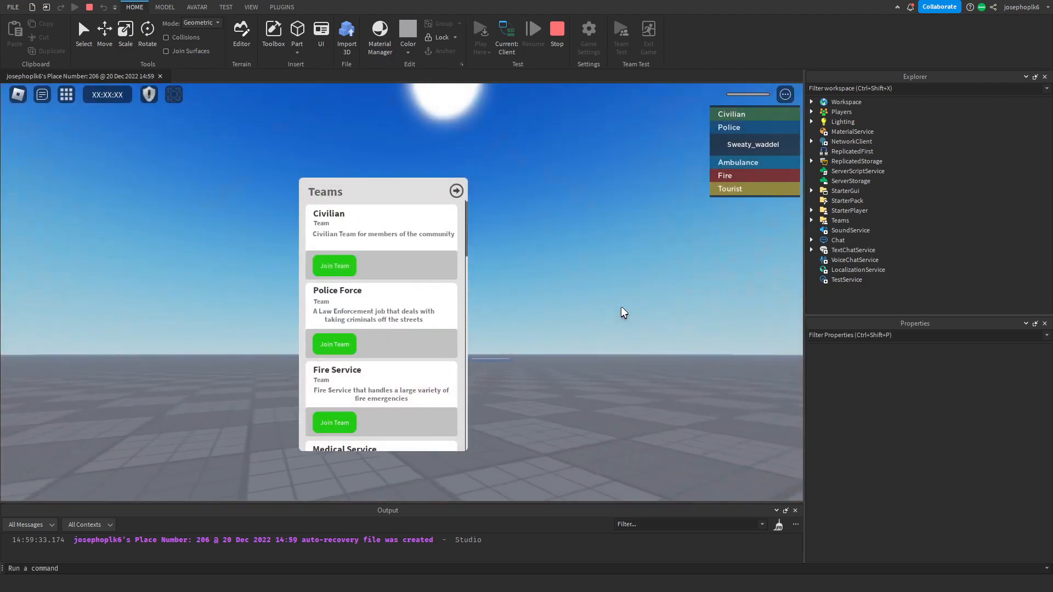
pyautogui.click(456, 191)
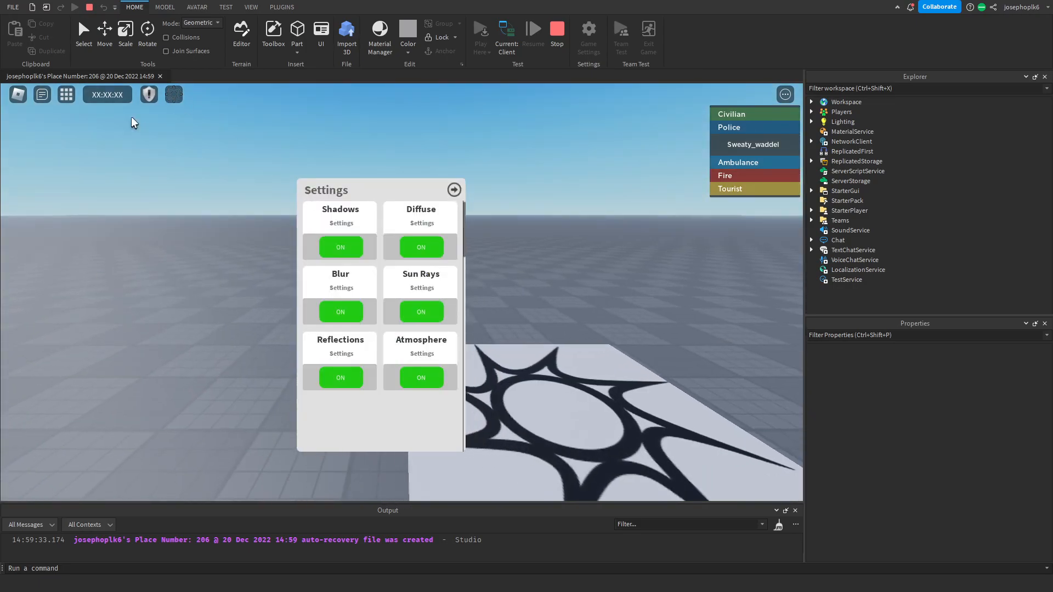
pyautogui.click(147, 94)
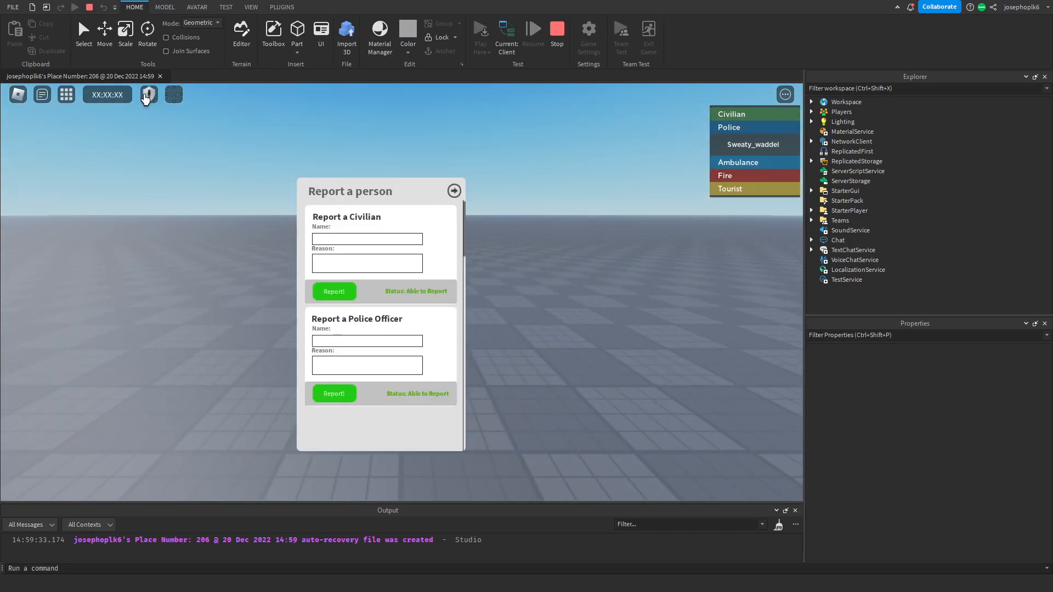
pyautogui.click(65, 93)
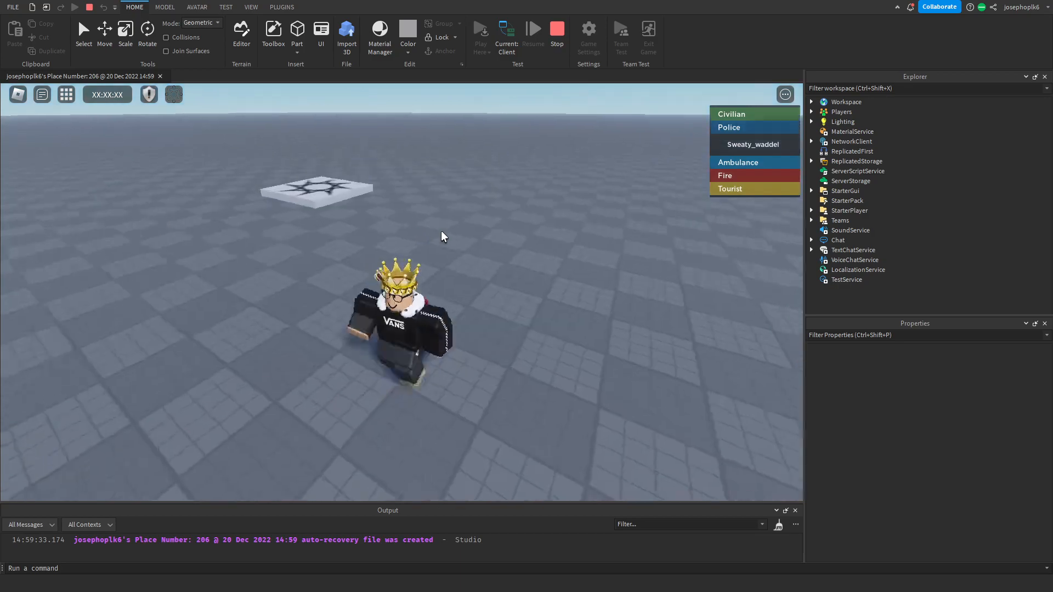
pyautogui.click(843, 121)
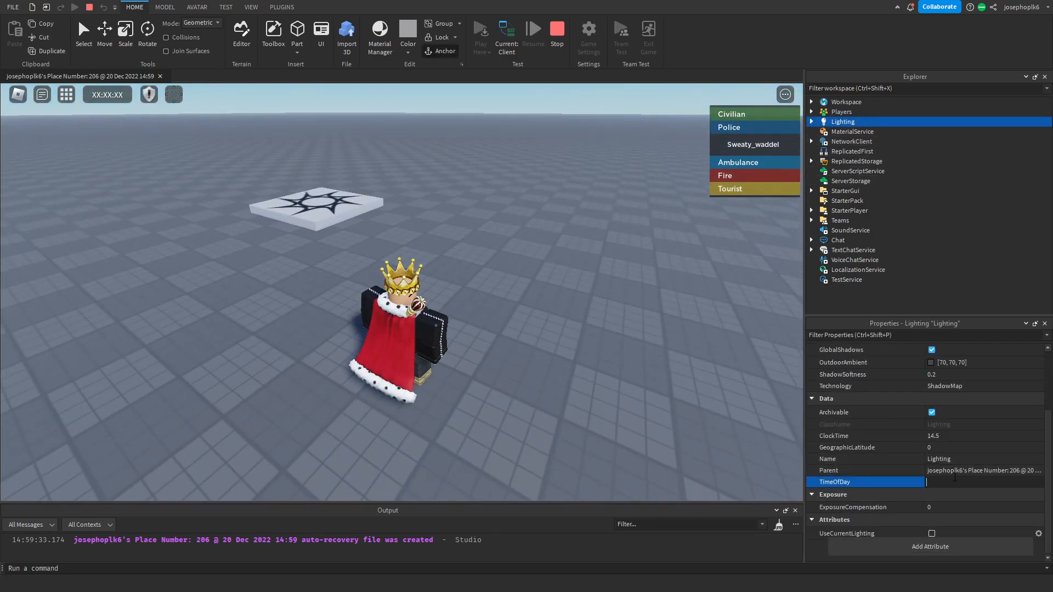
# Set Lighting's TimeOfDay to 12:00:00
pyautogui.write('12:00:00')
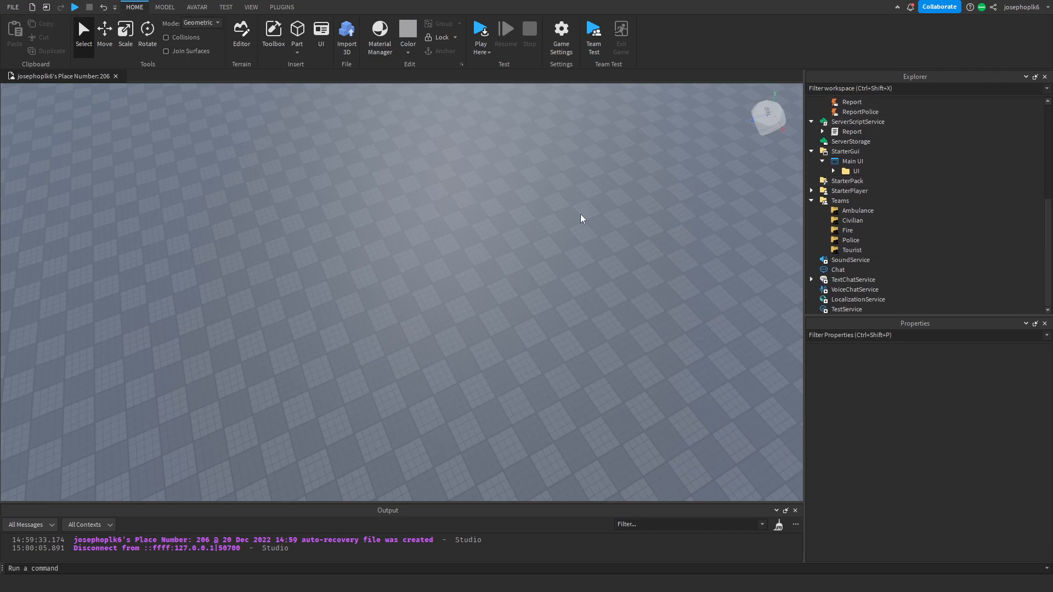
# Tilt the view across the baseplate and focus the camera on SpawnLocation
pyautogui.moveTo(581, 218); pyautogui.dragTo(469, 204)
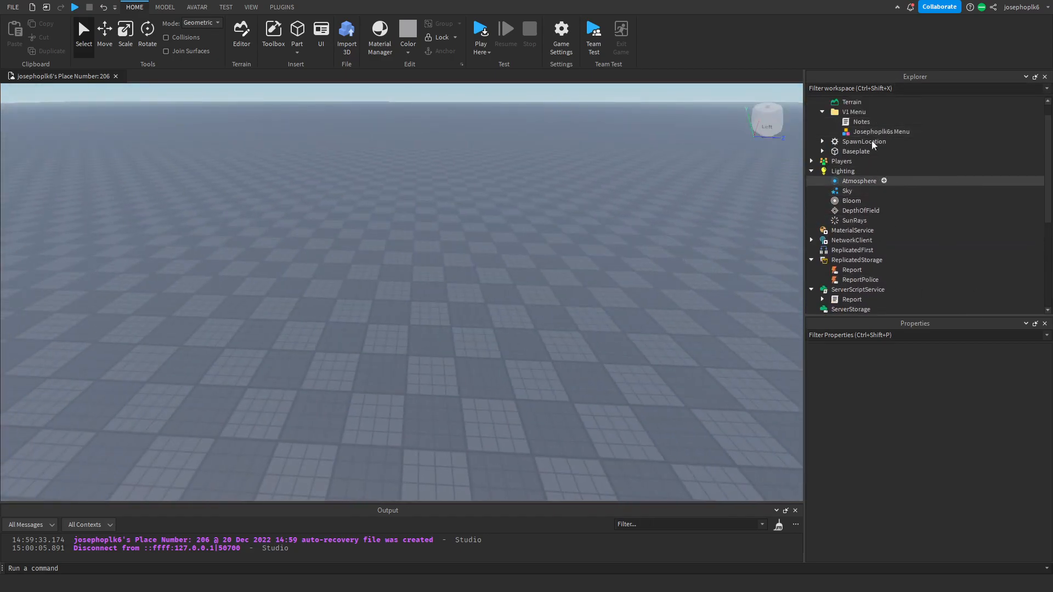
pyautogui.doubleClick(861, 122)
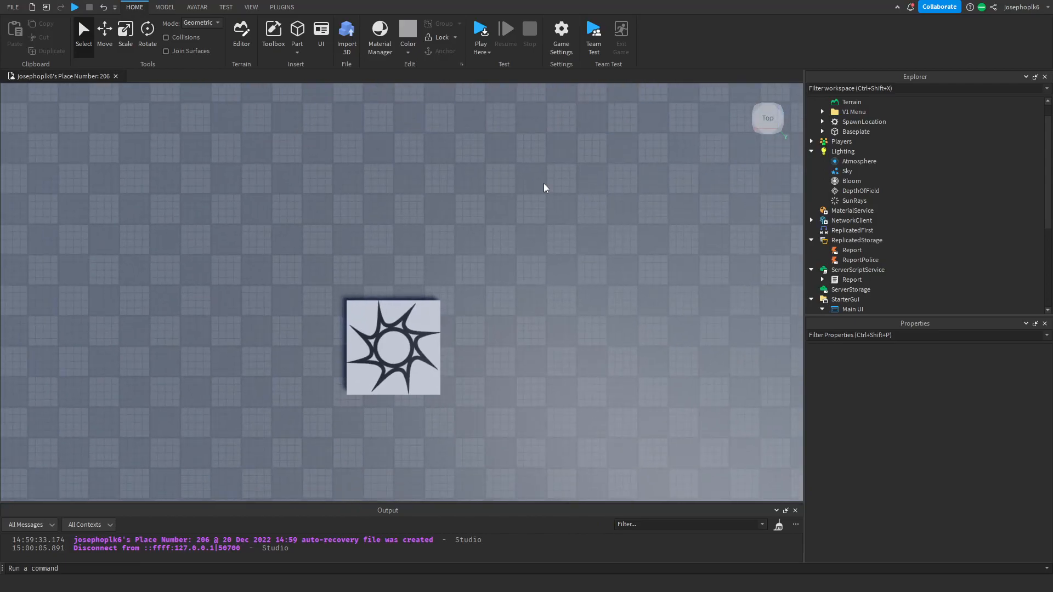
pyautogui.moveTo(92, 447)
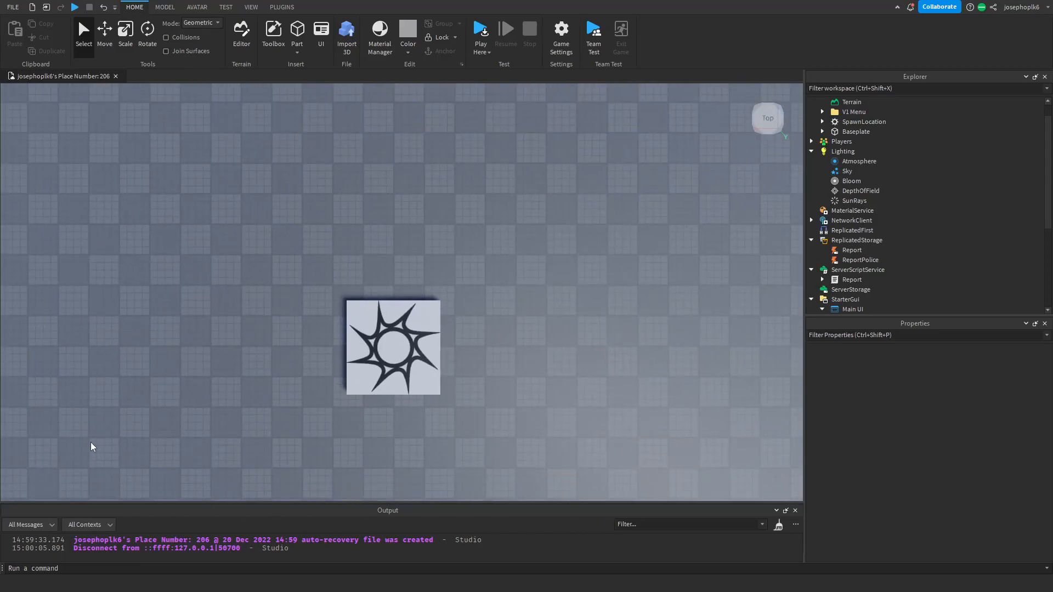